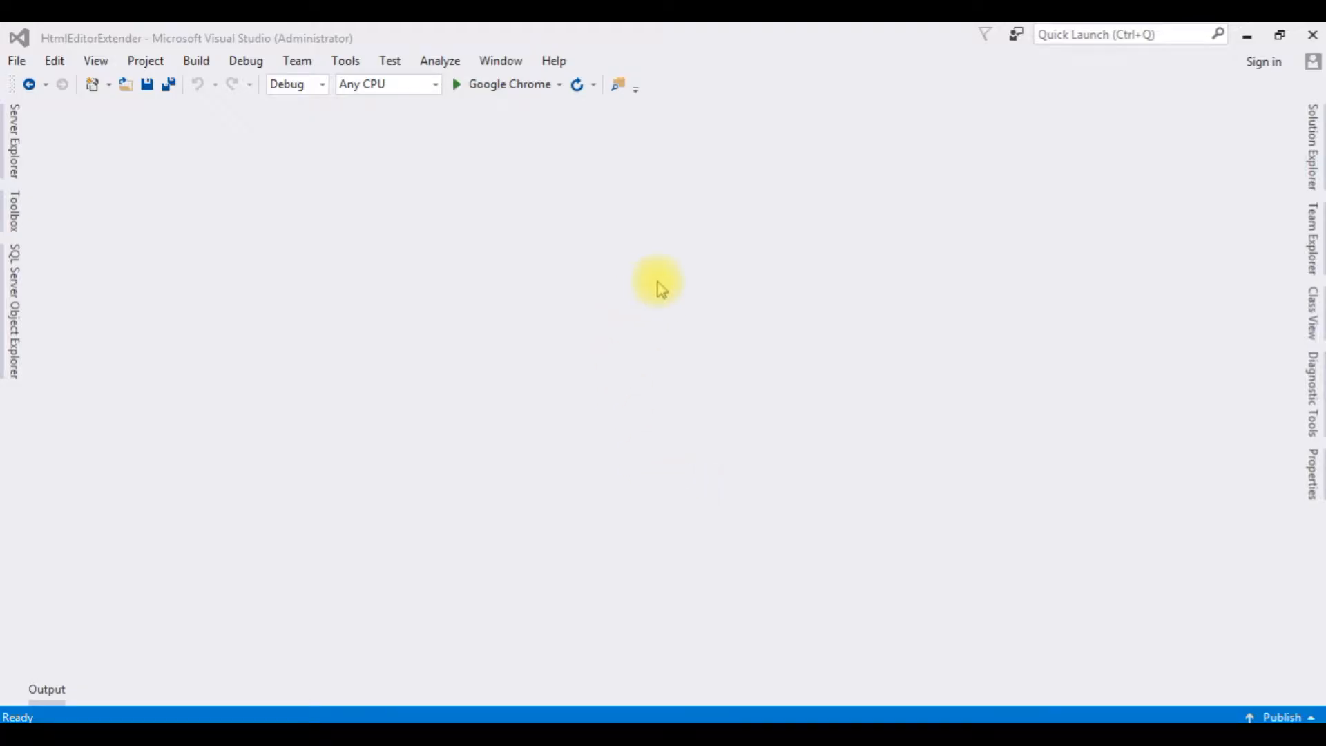
mouse_move(685, 291)
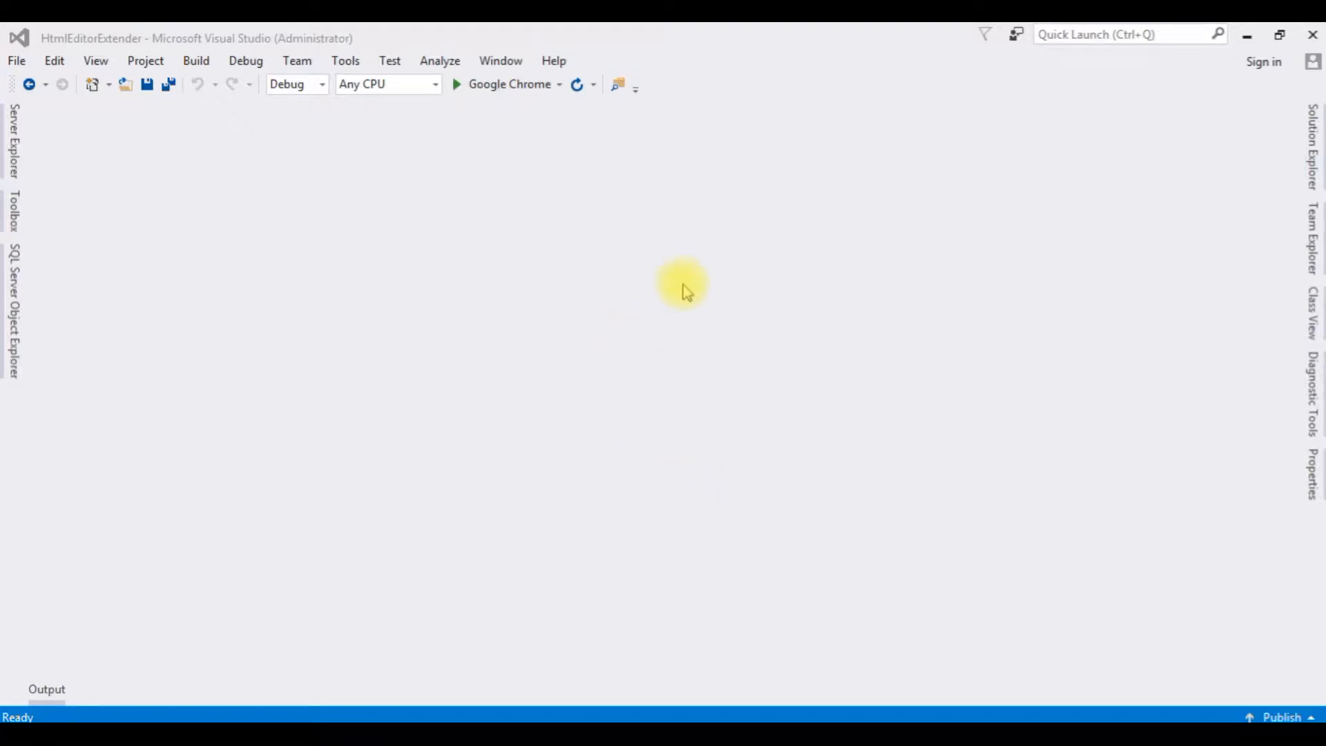
- Start adding a new item to the HtmlEditorExtender project from Solution Explorer
click(1314, 152)
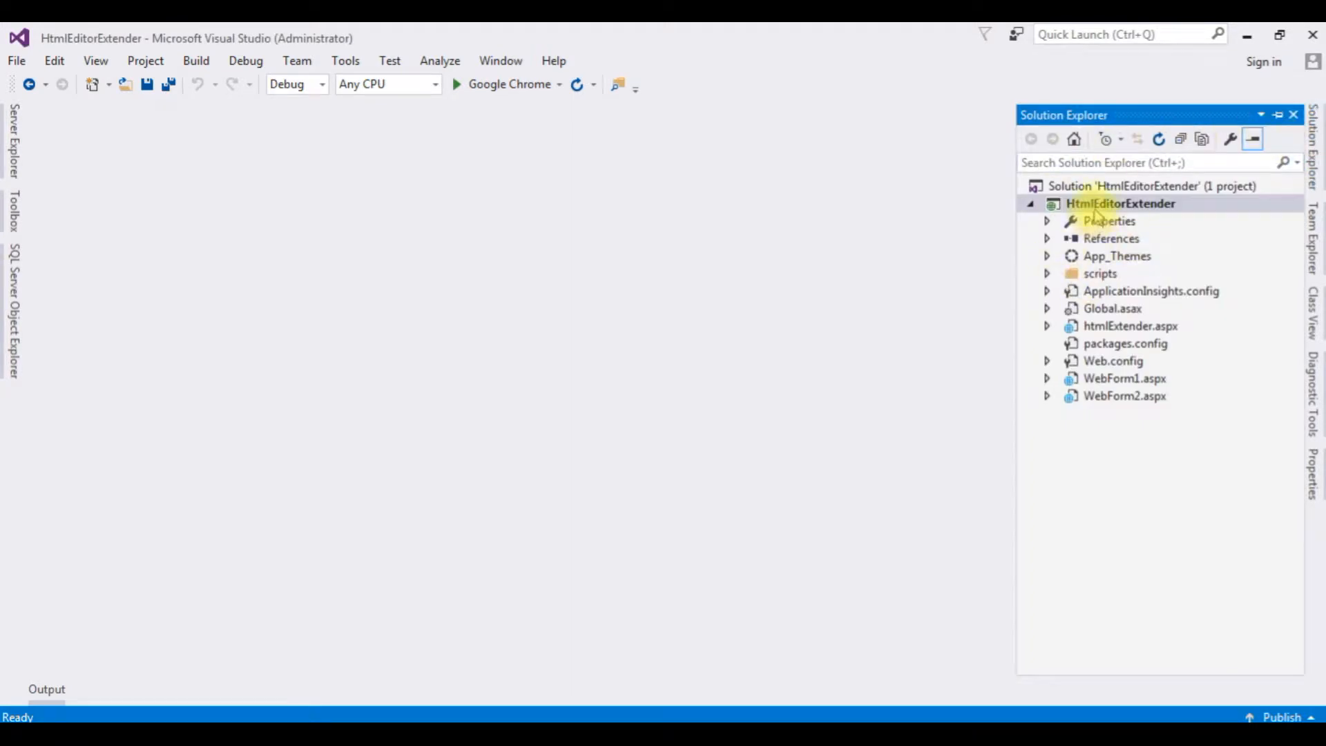
right_click(1120, 203)
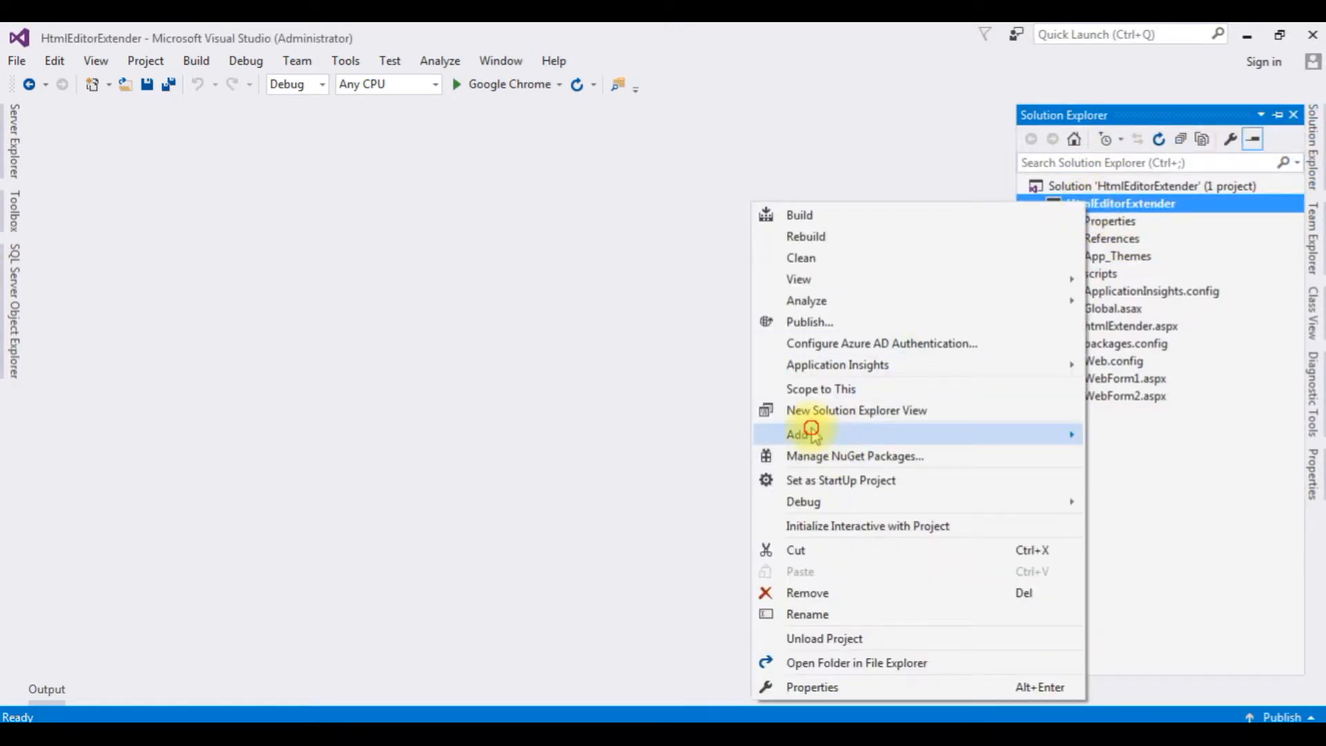
click(808, 434)
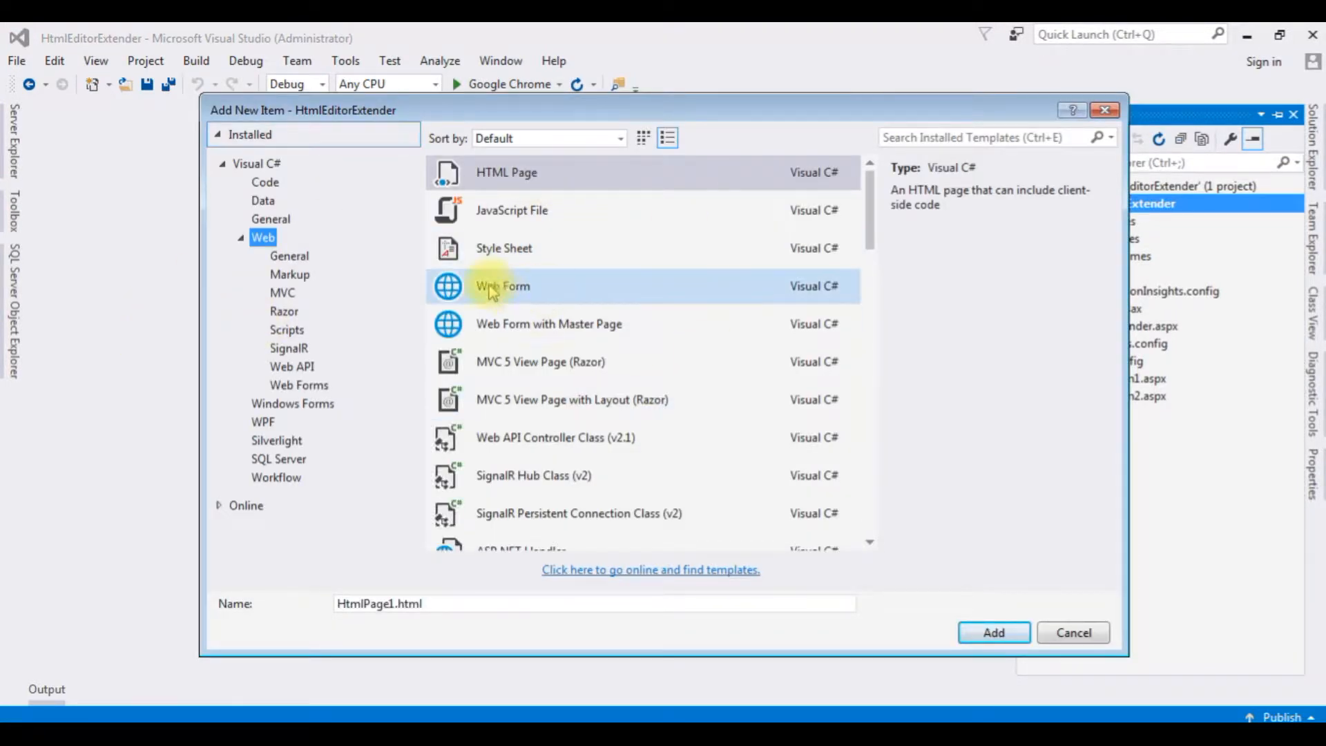
- Create a Web Form named Nested-Tables.aspx in the project
click(503, 286)
text(Nested-Tables.aspx)
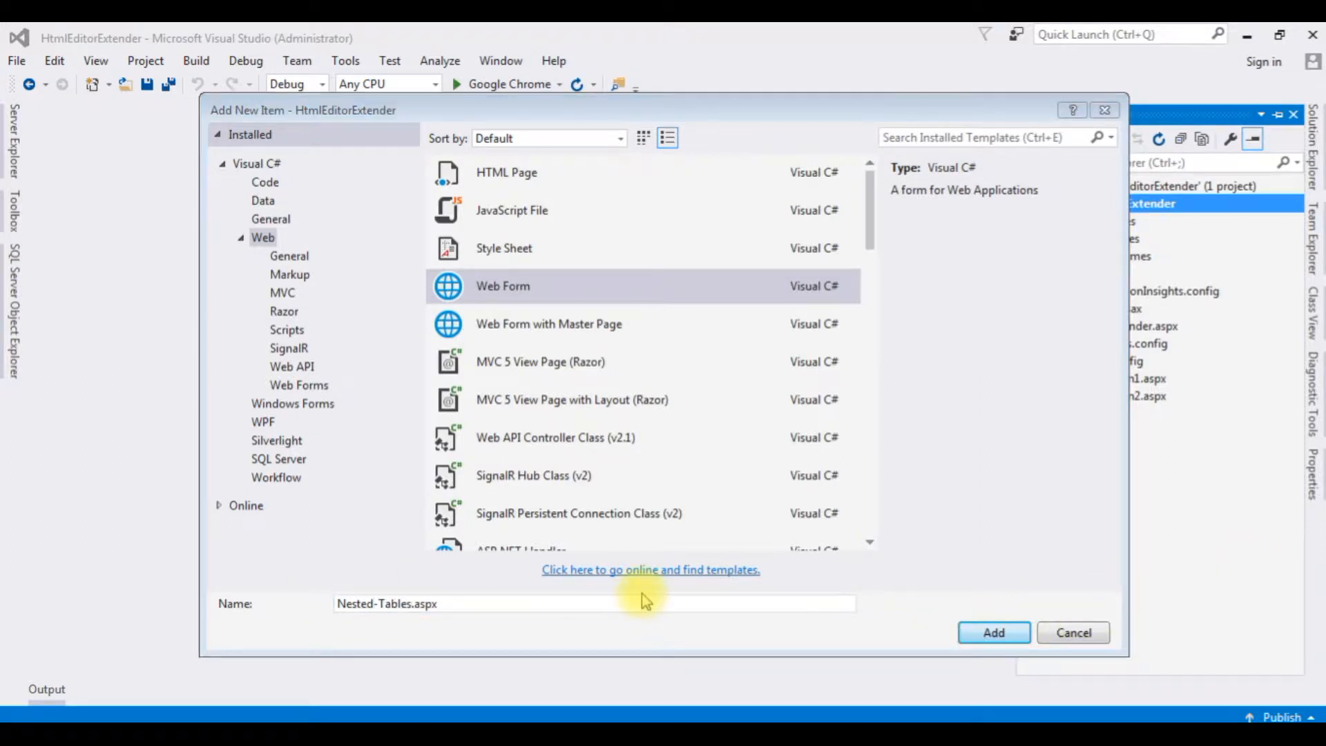
click(993, 633)
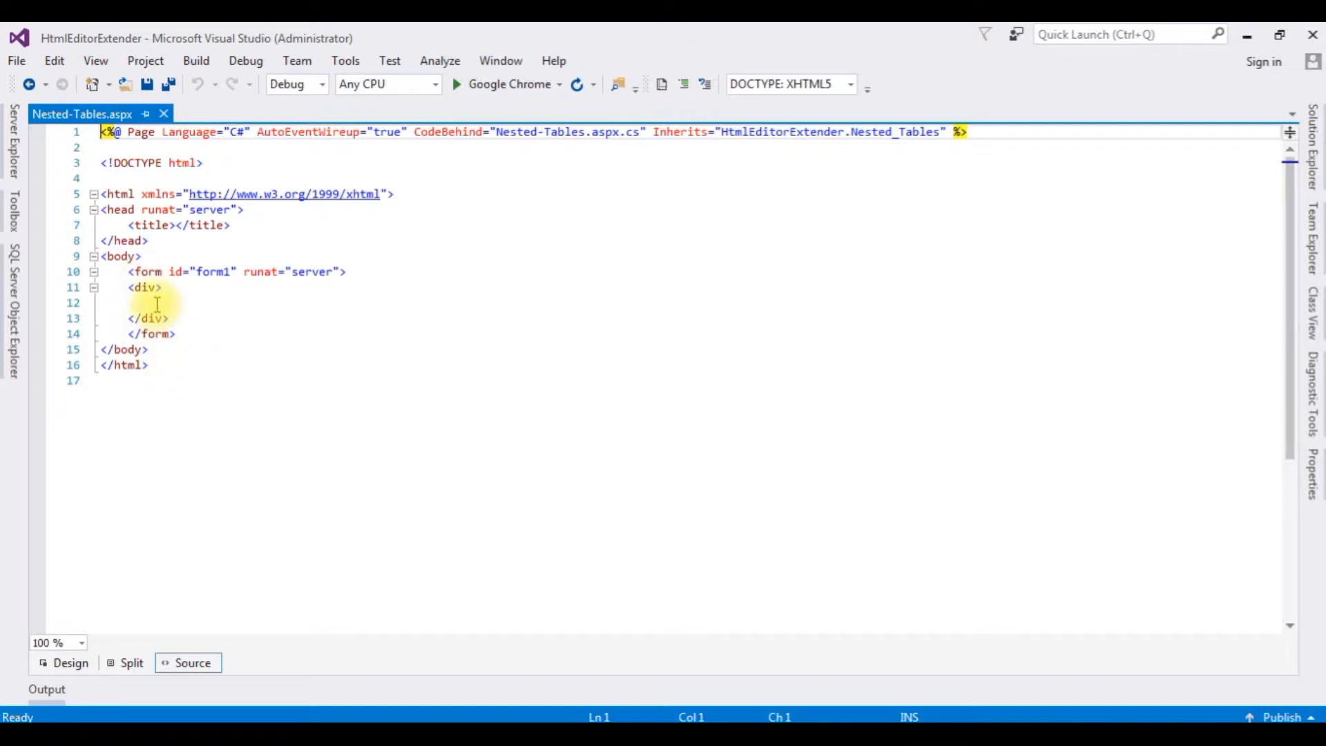
- Add a centred h1 'How To Create Nested Tables In Html' followed by an <hr /> inside the div
click(156, 302)
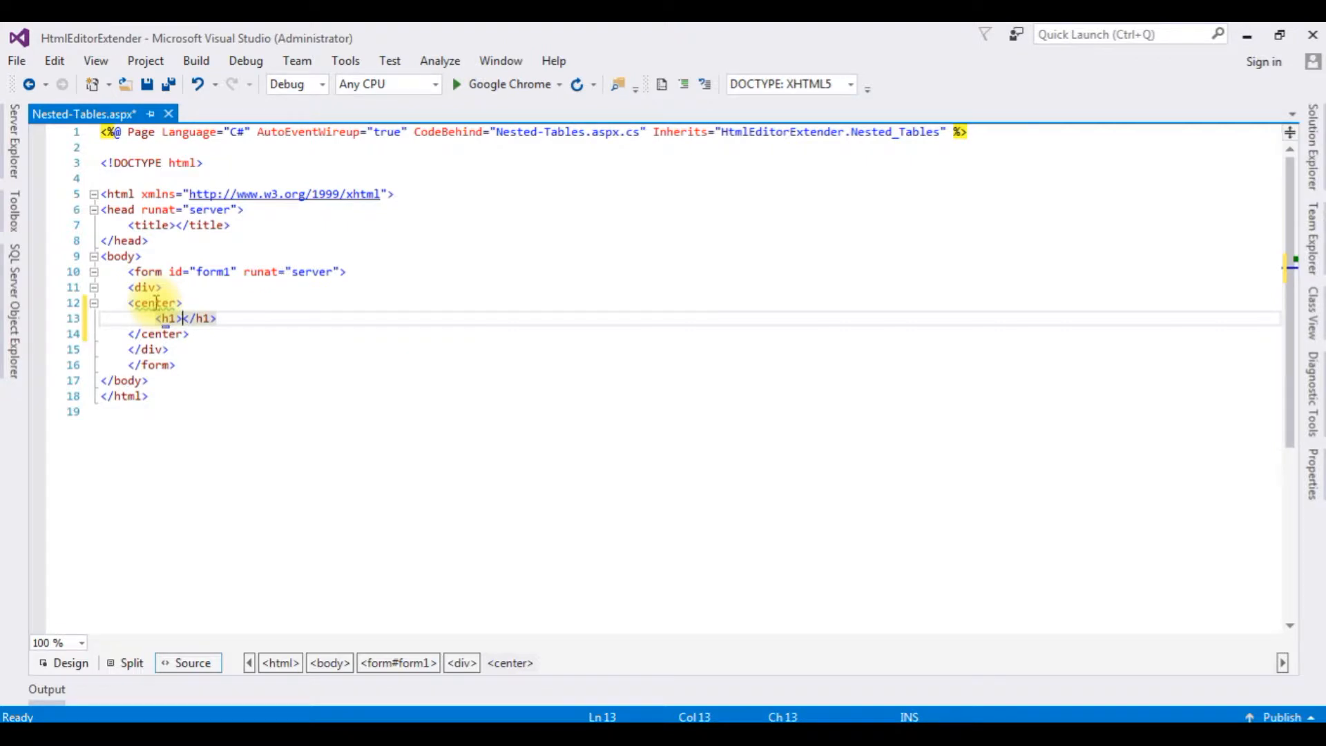
text(How To)
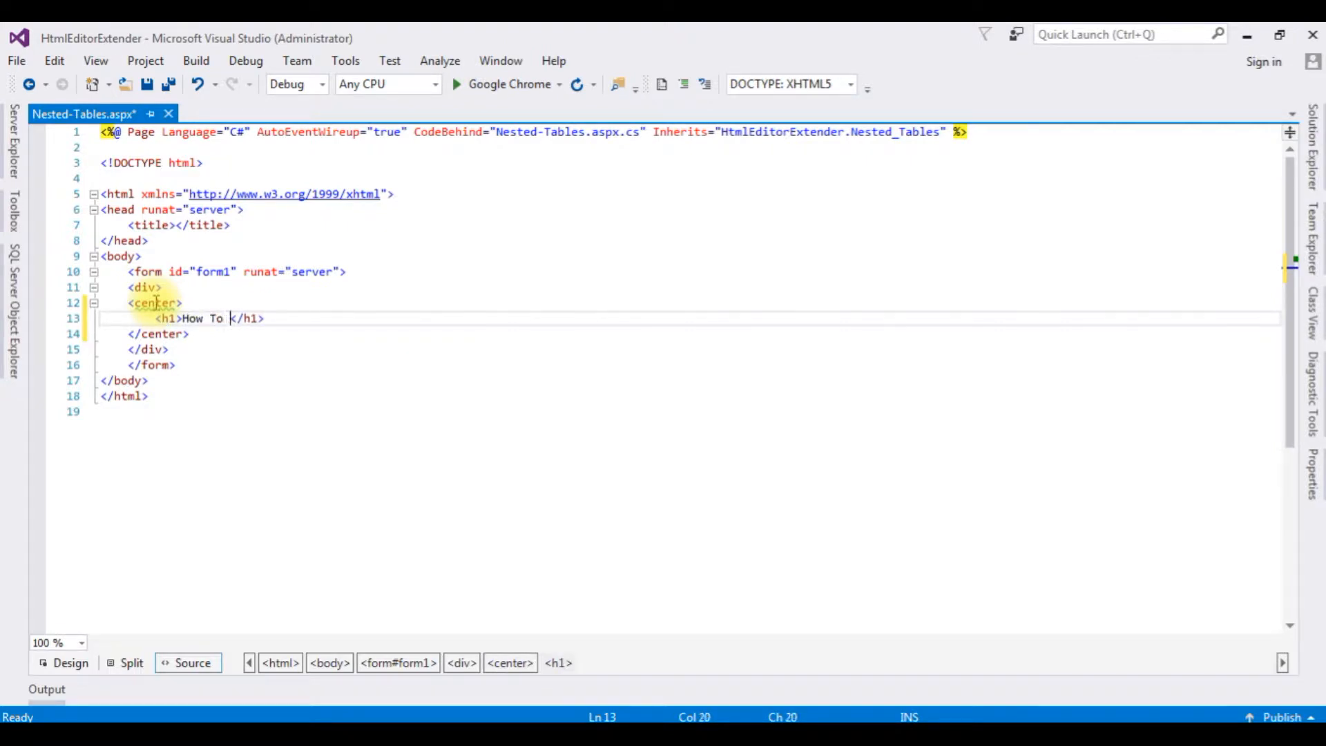
text(Create Ne)
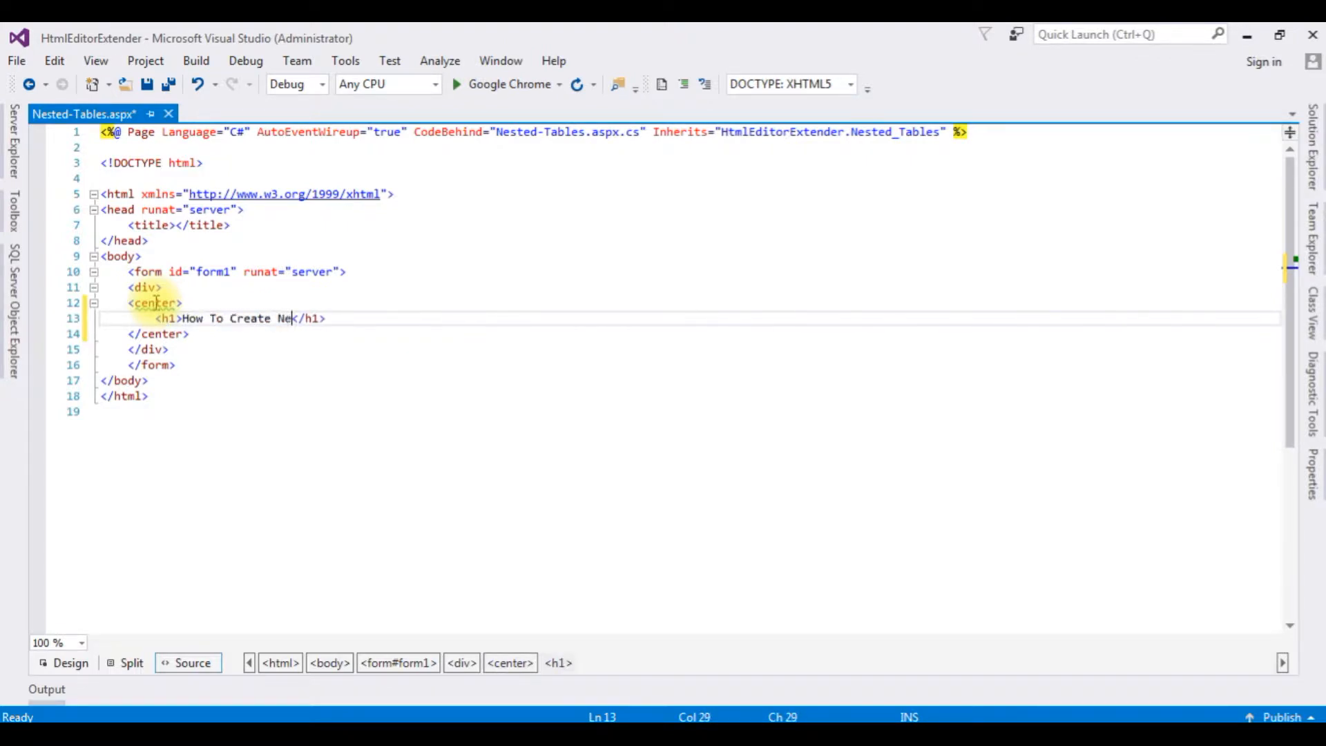
text(sted Tables)
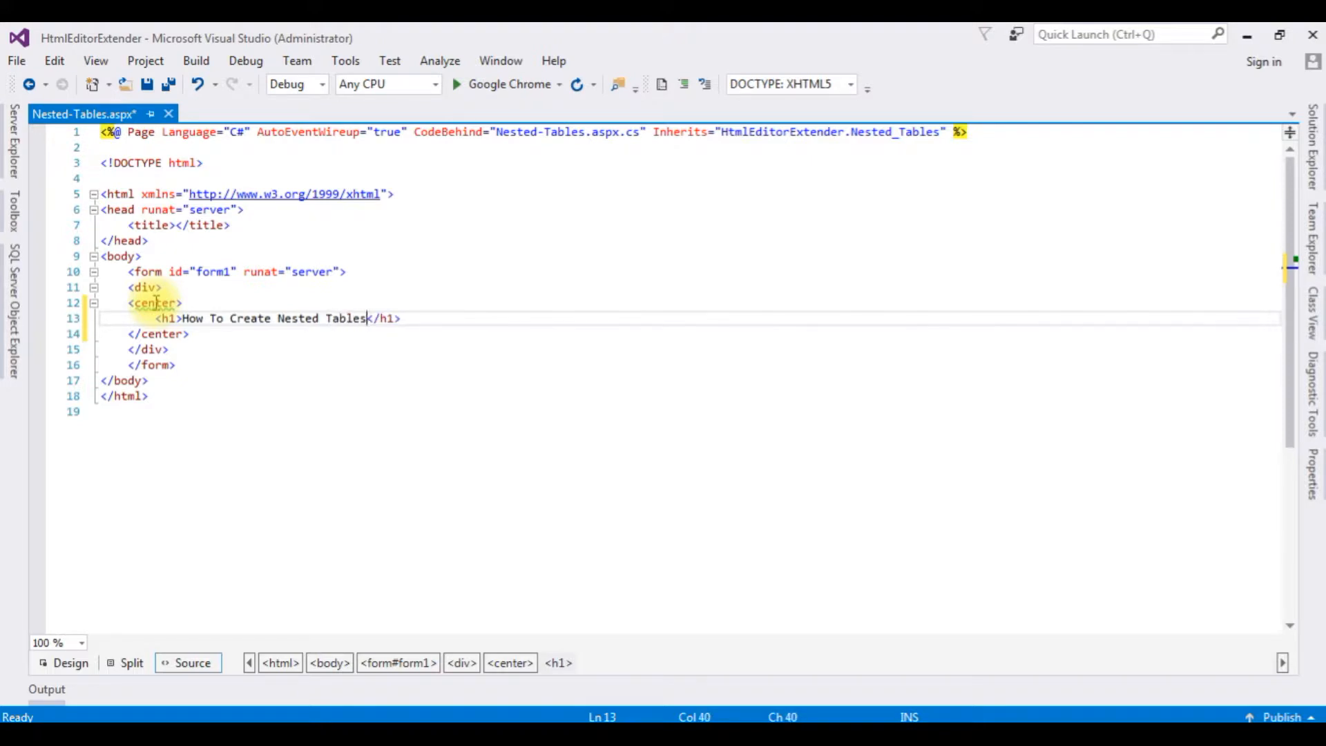
text(In H)
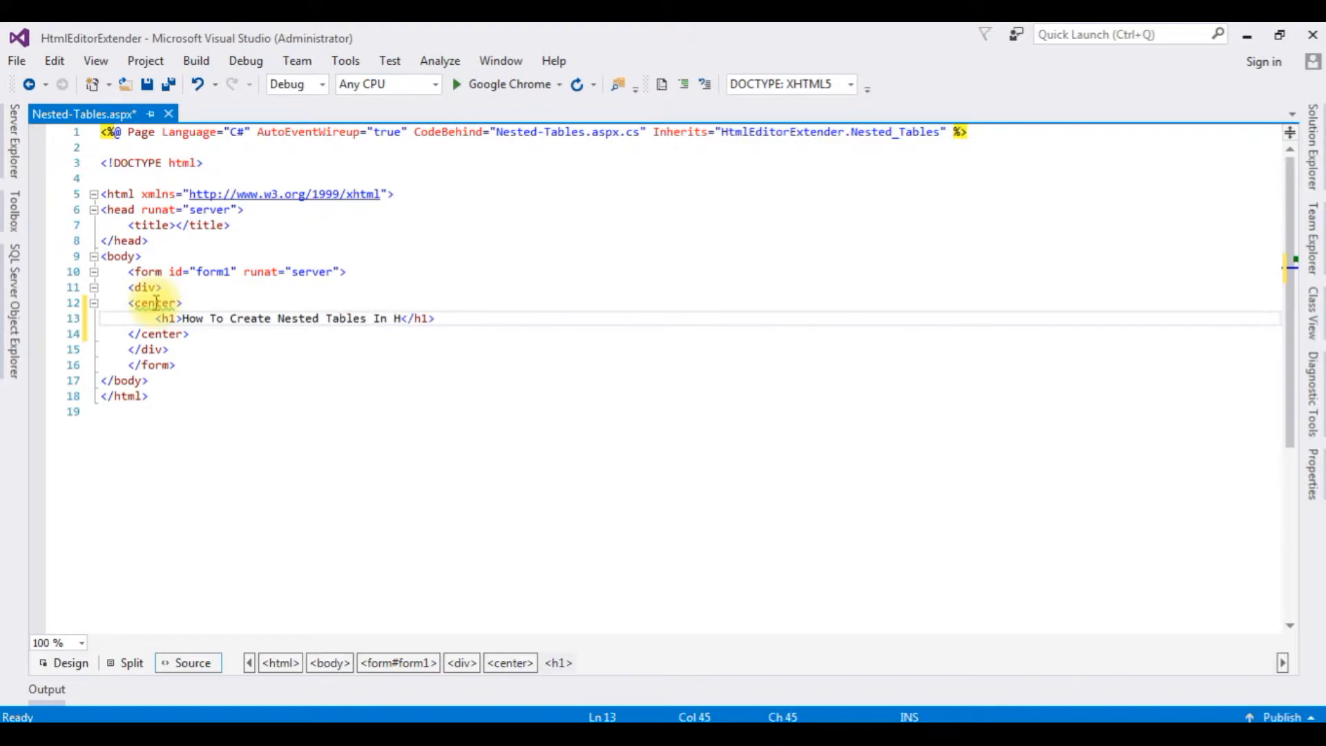
text(ml)
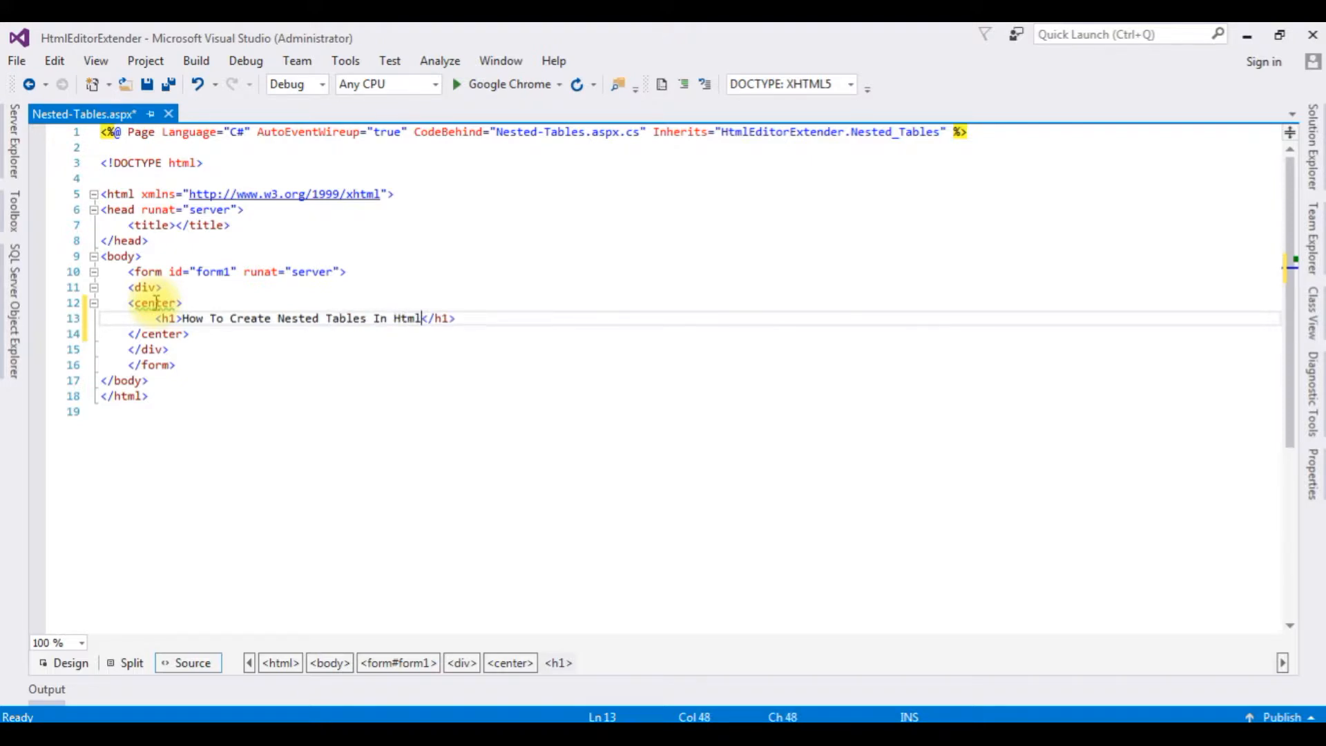
text(<hr />)
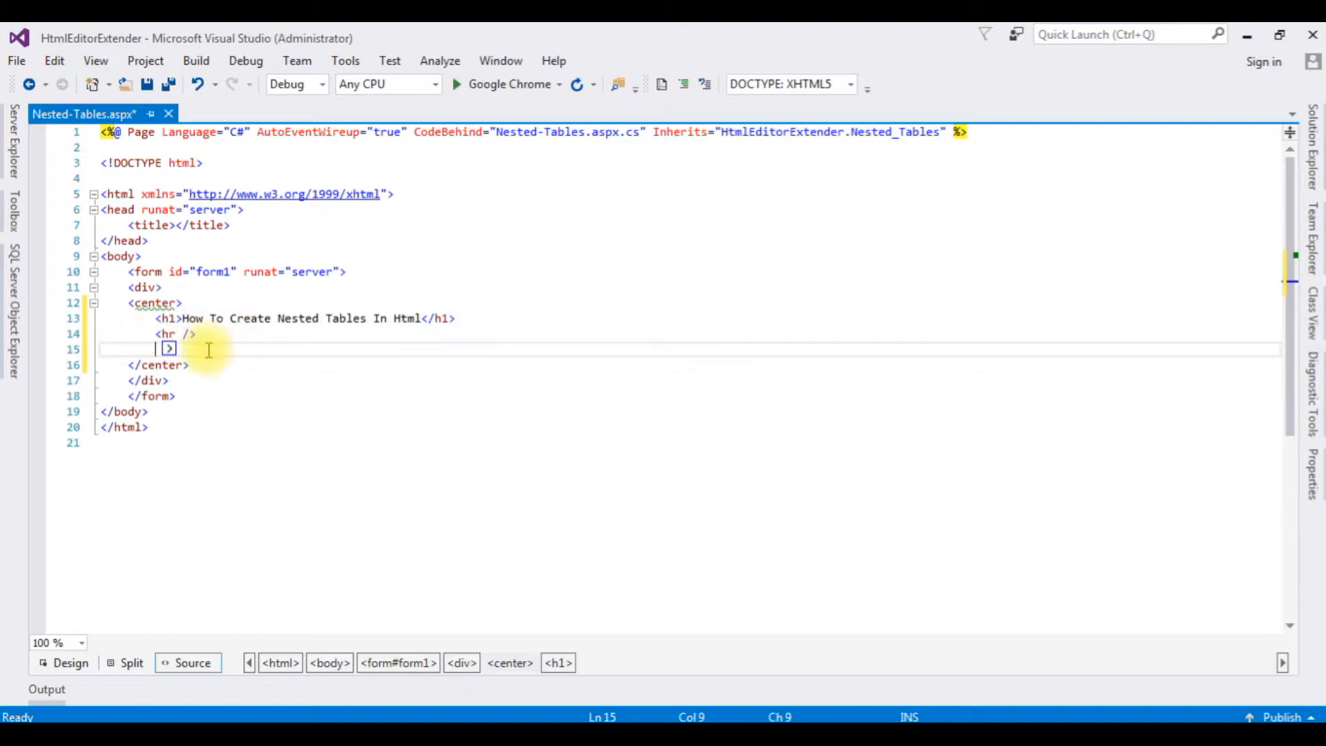
- Add a four-row table with 'Name:' as the first cell's label and a second cell beside it
text(<)
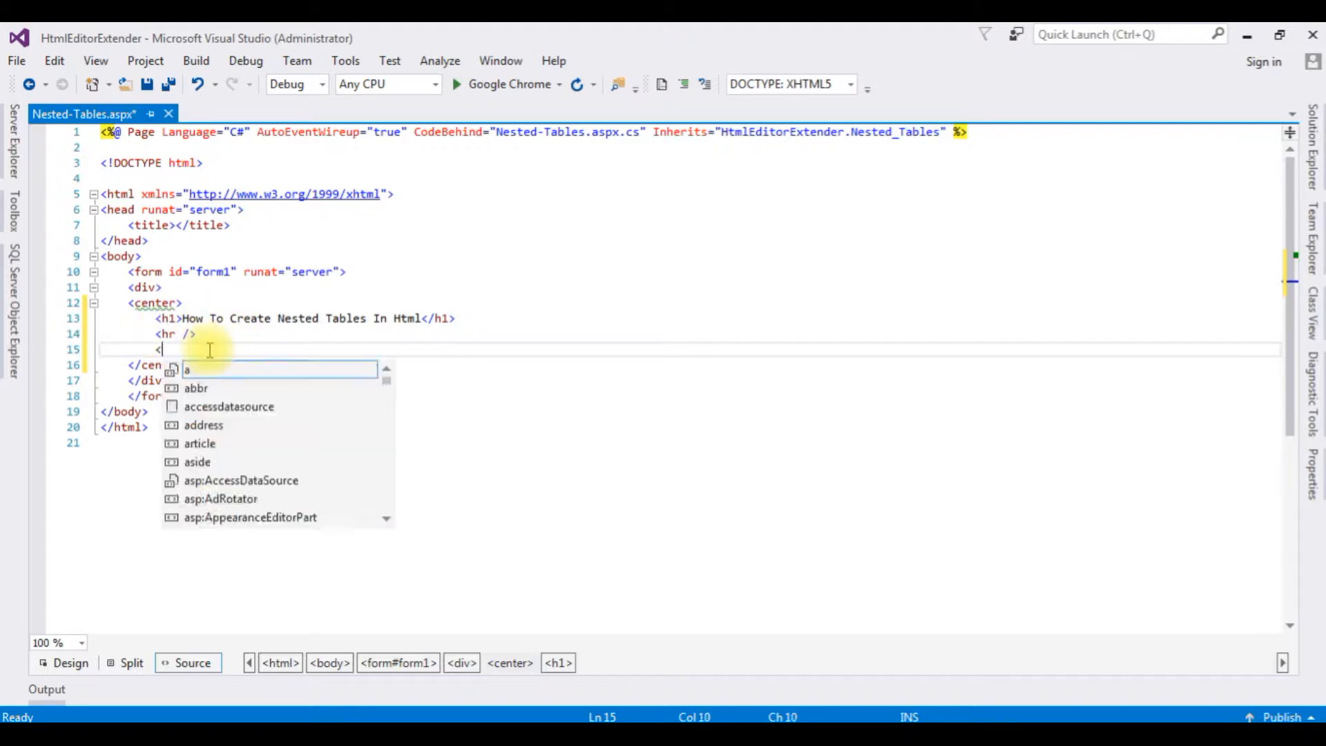
text(table>)
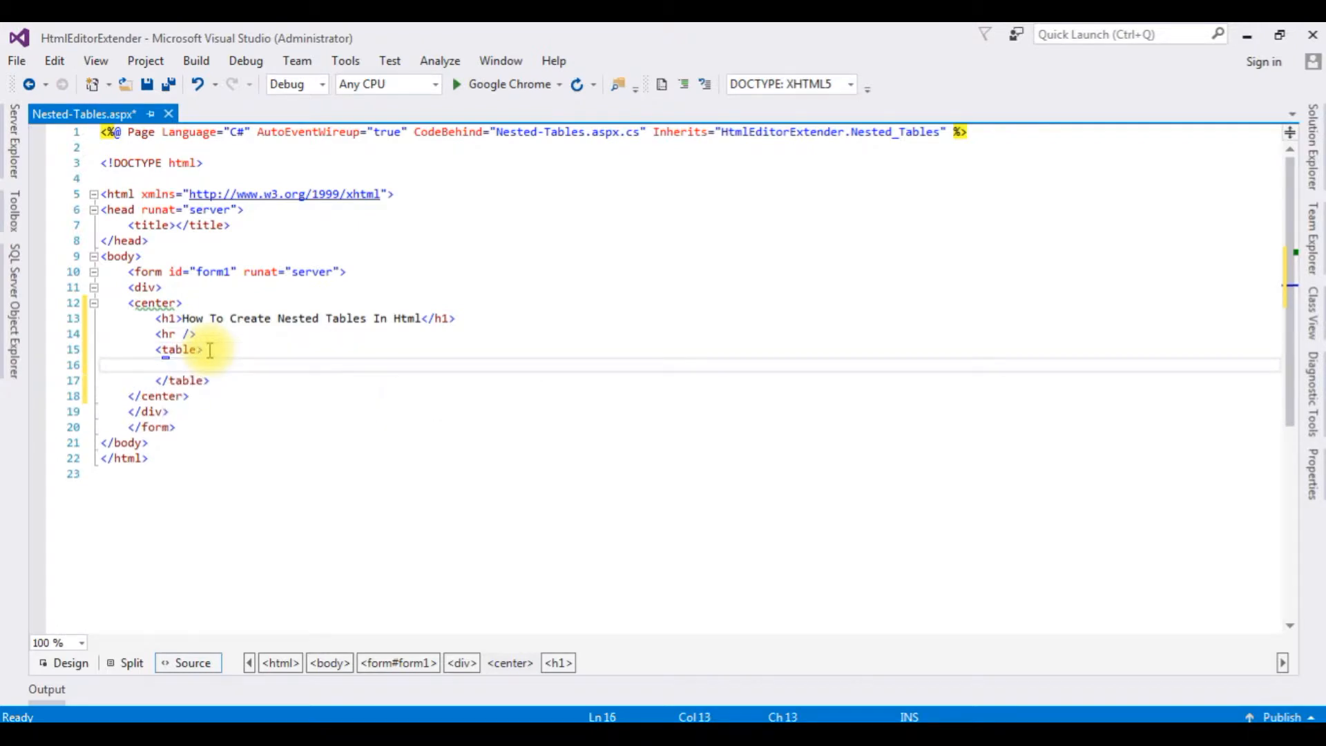
text(<tr>)
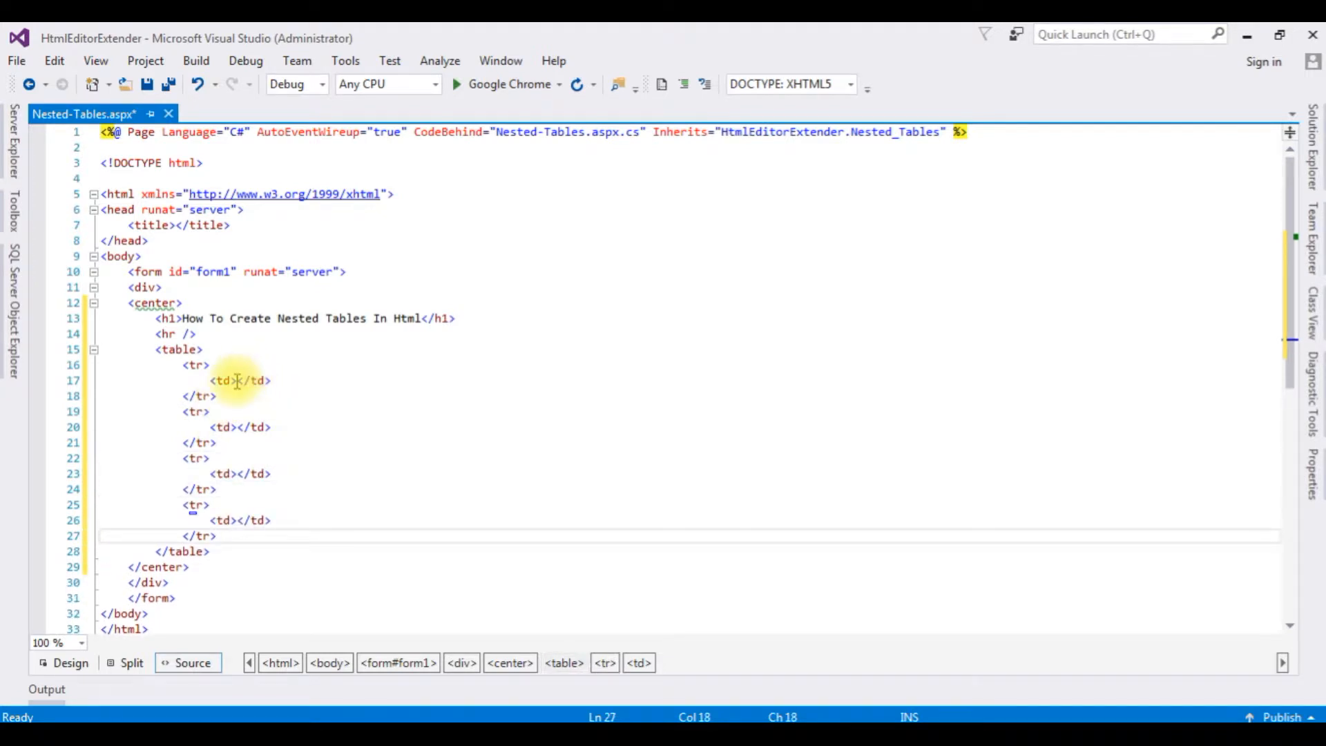
click(241, 381)
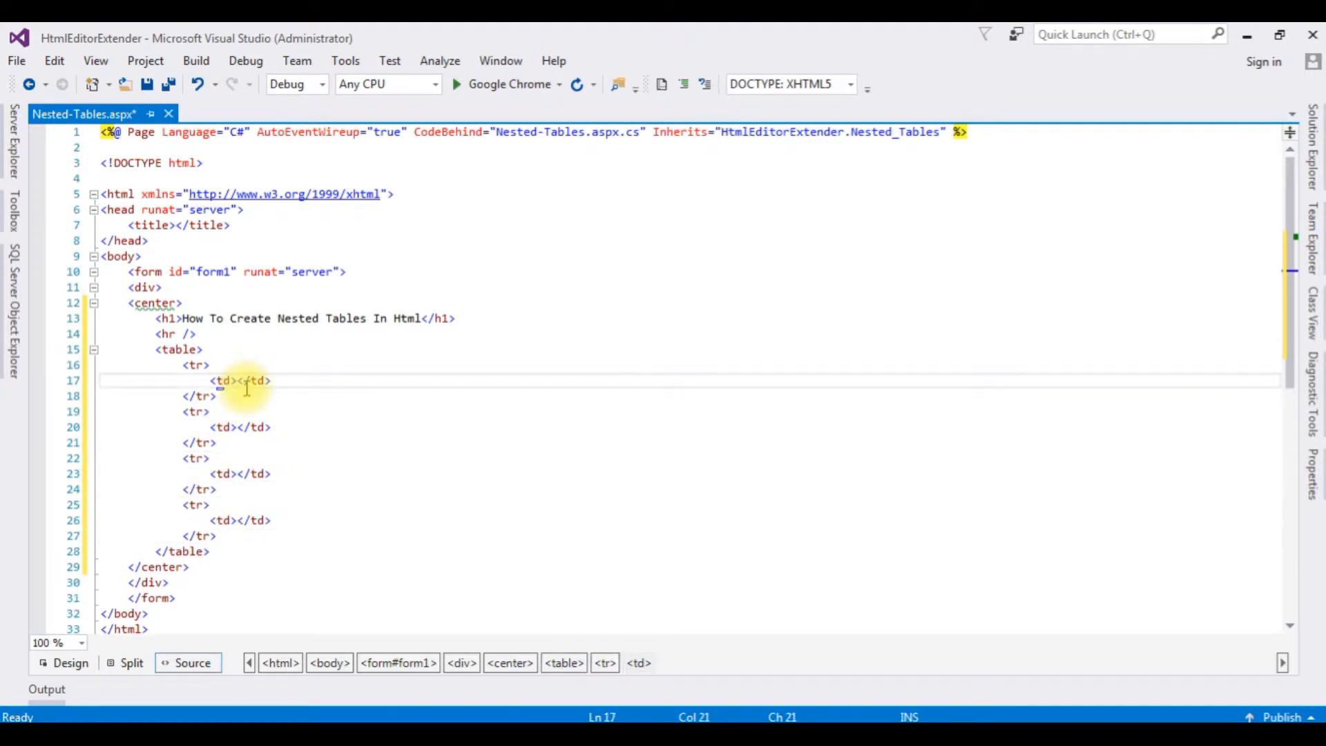
text(Name:)
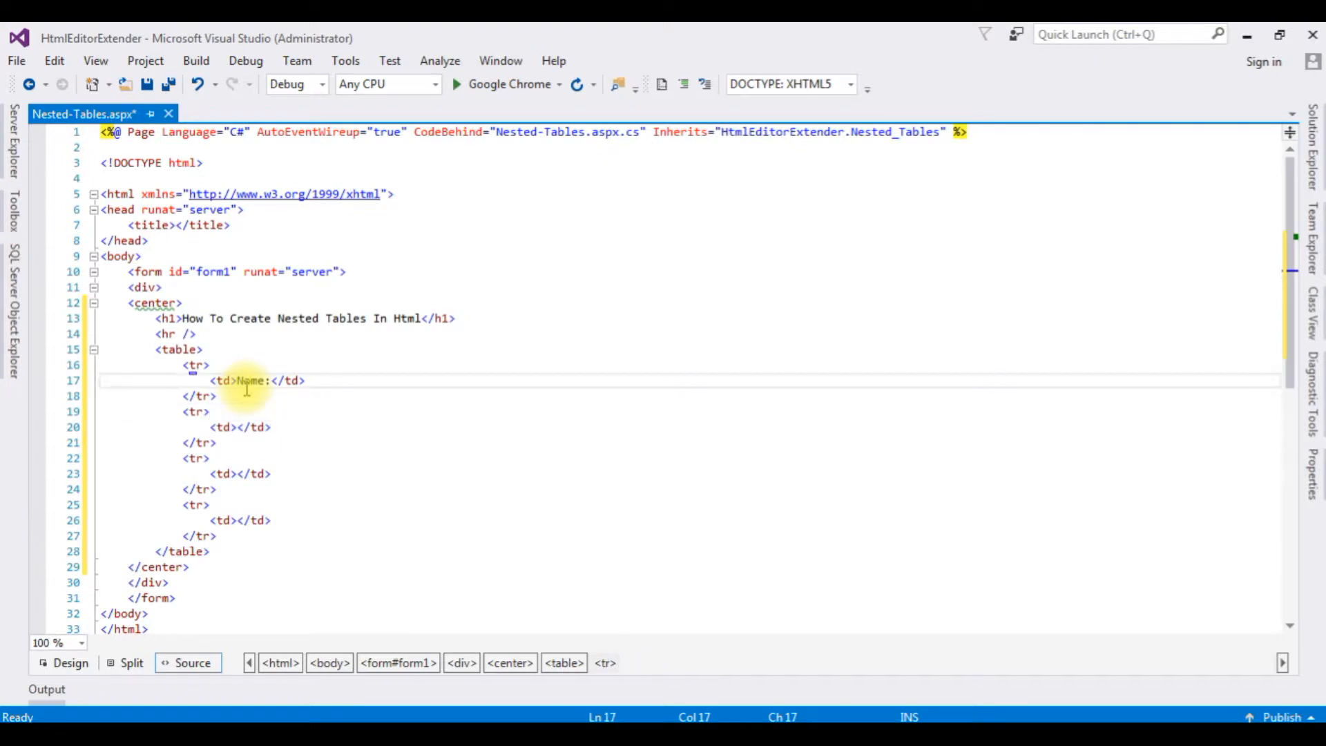
text(<td></td>)
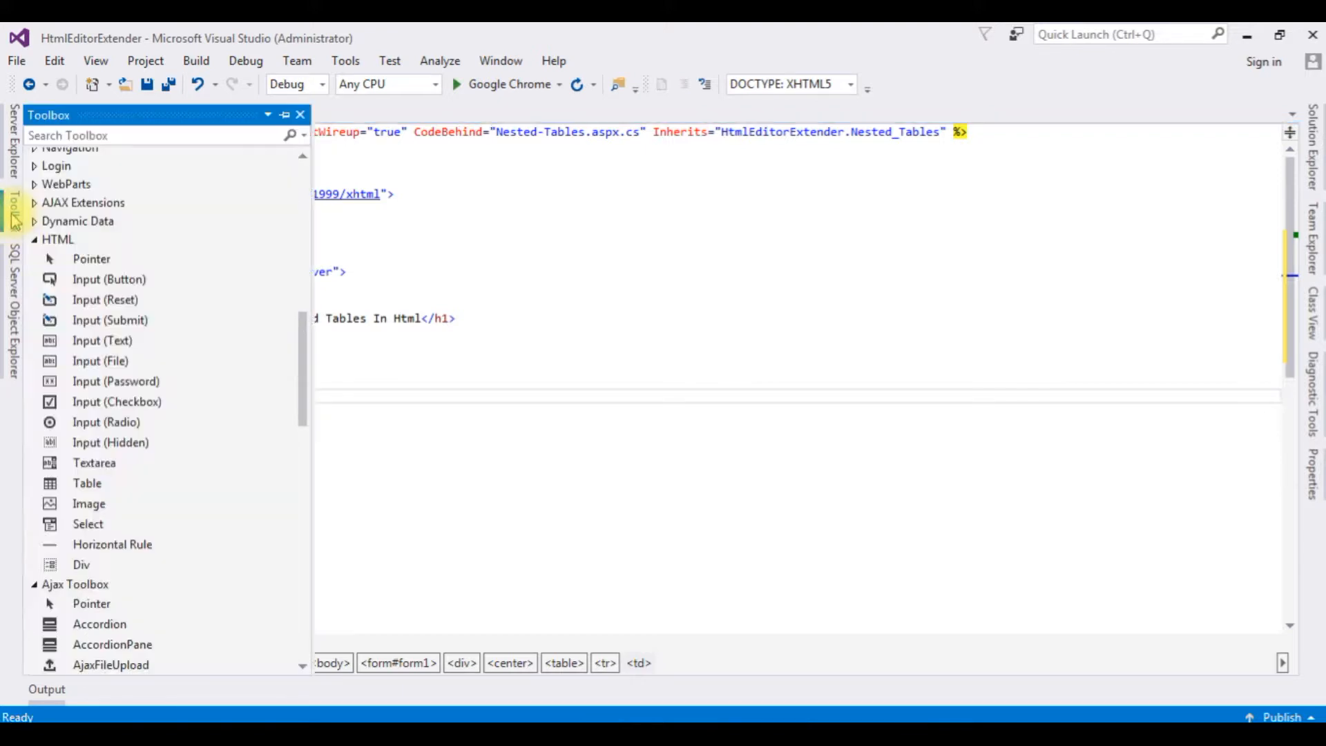
- Fill the rows with Name, eMail and Password labels, text boxes and a Registration button
scroll(down, 3)
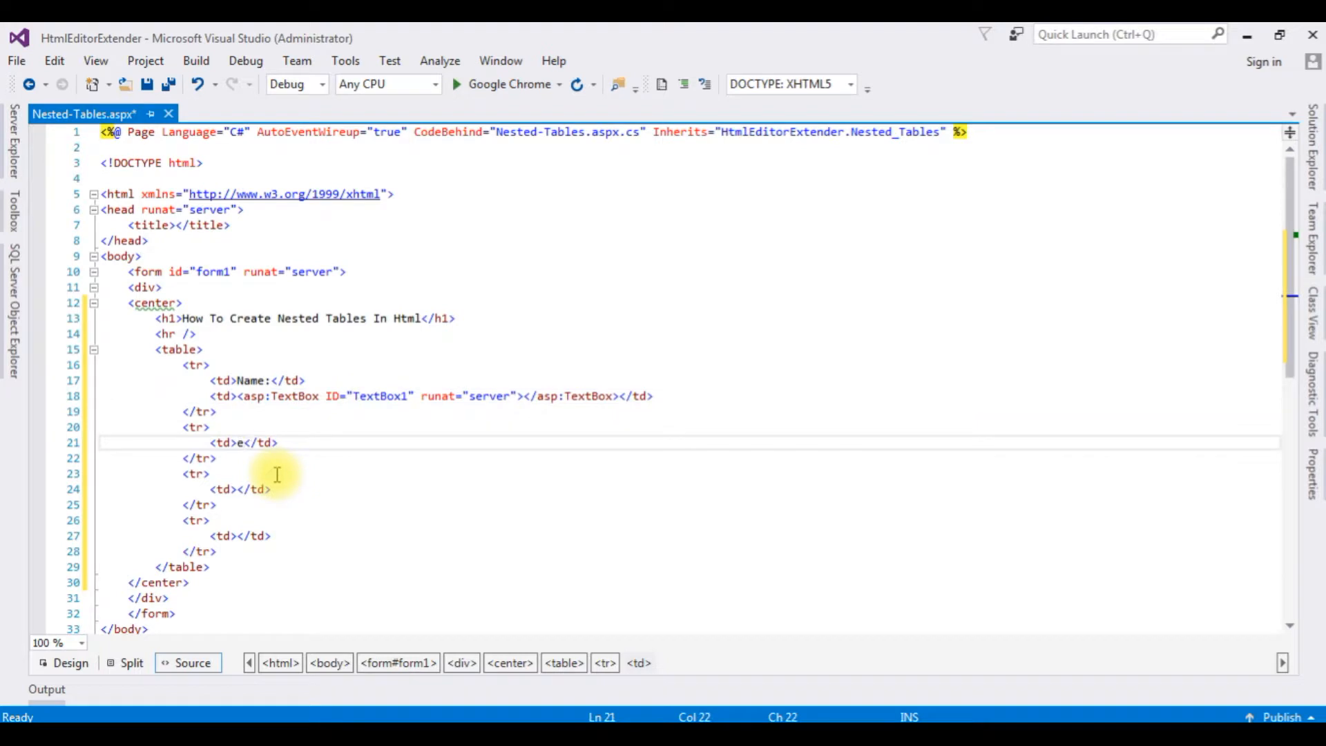
text(Mail:)
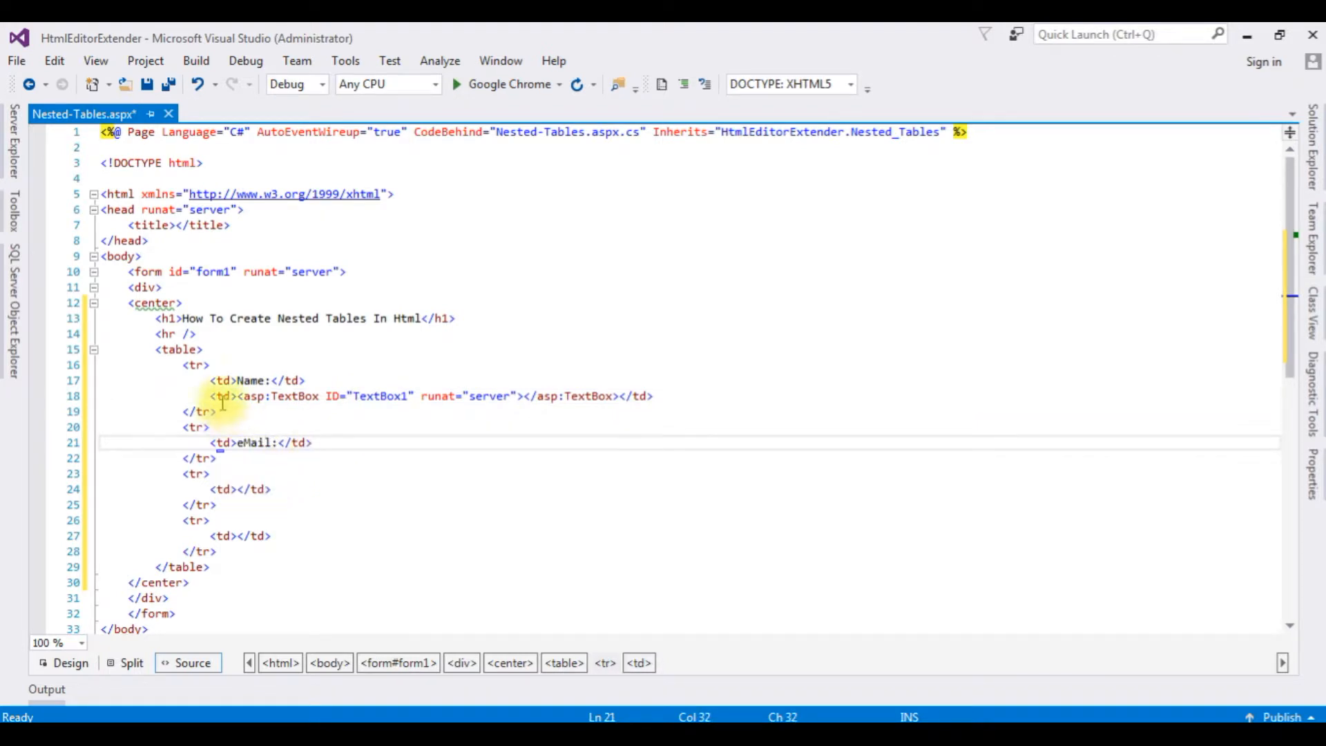
triple_click(338, 397)
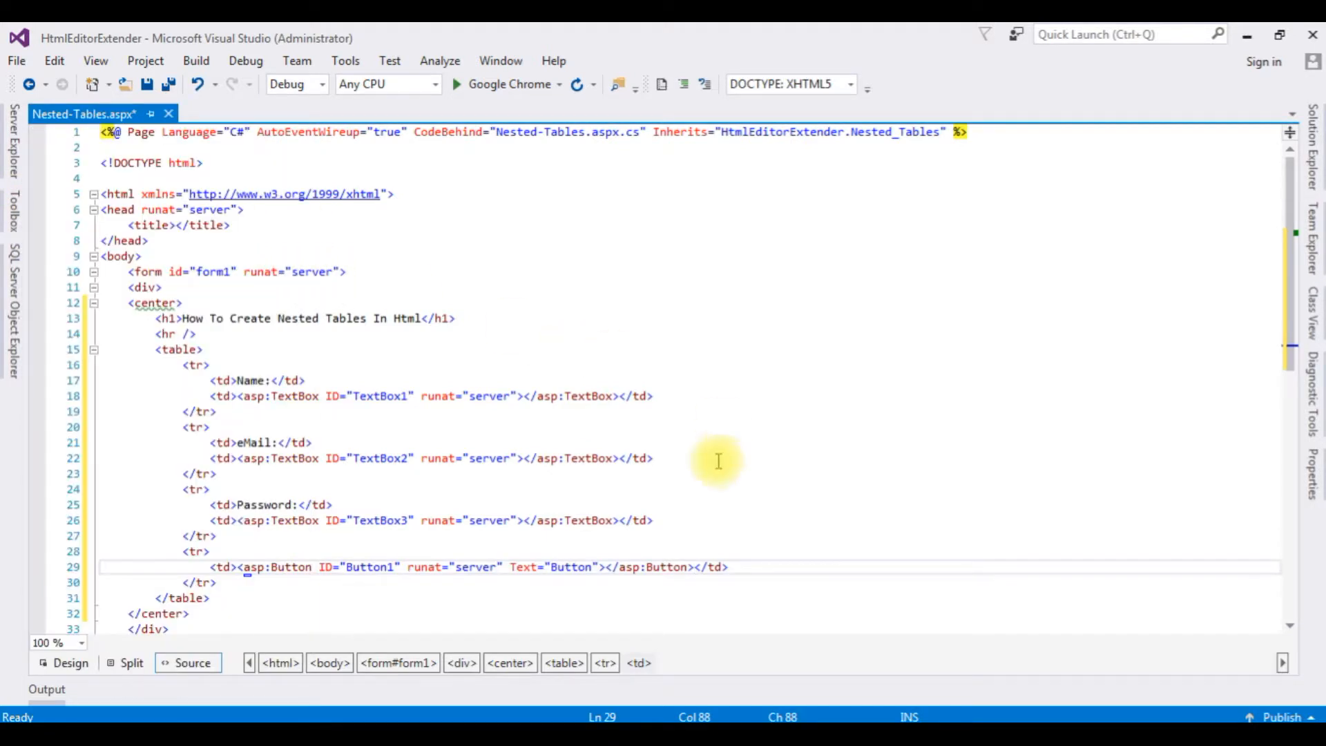
double_click(570, 566)
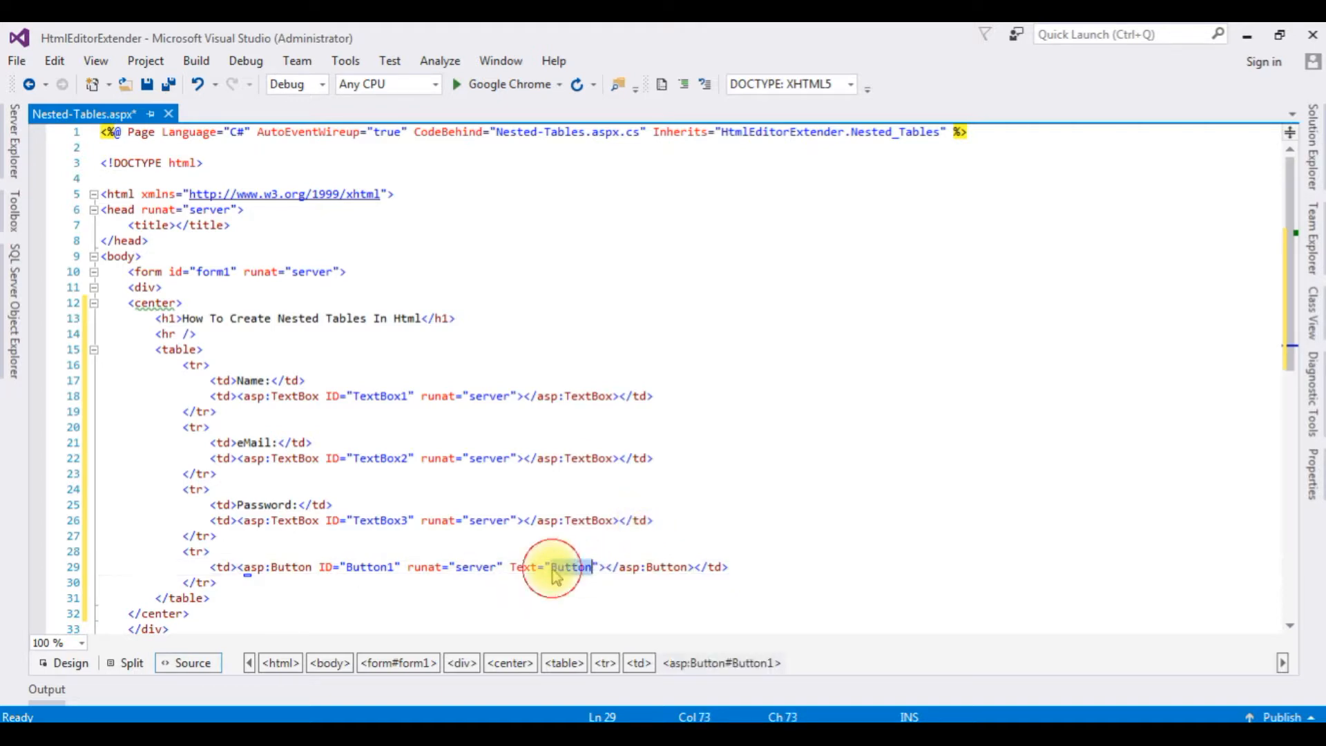
text(Registrati)
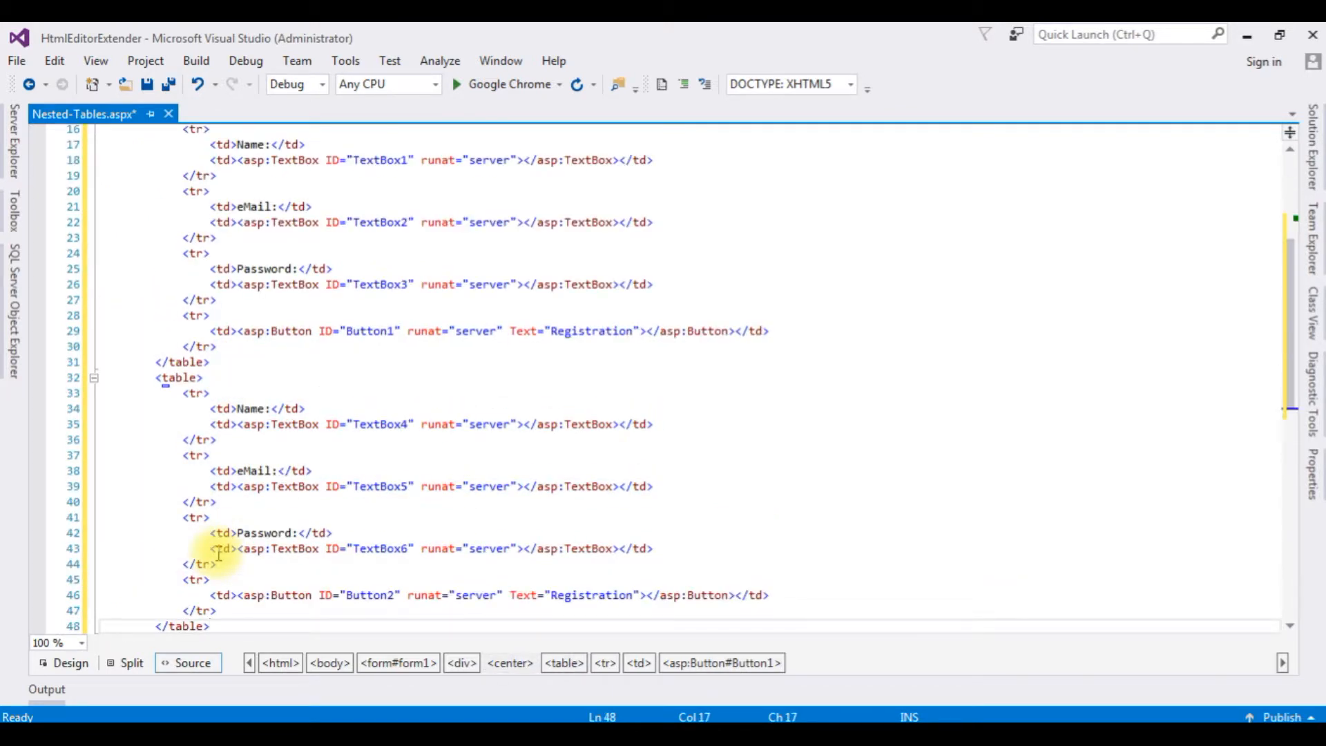
- In the pasted second table, change the button caption to Login and begin the Registration caption
scroll(down, 3)
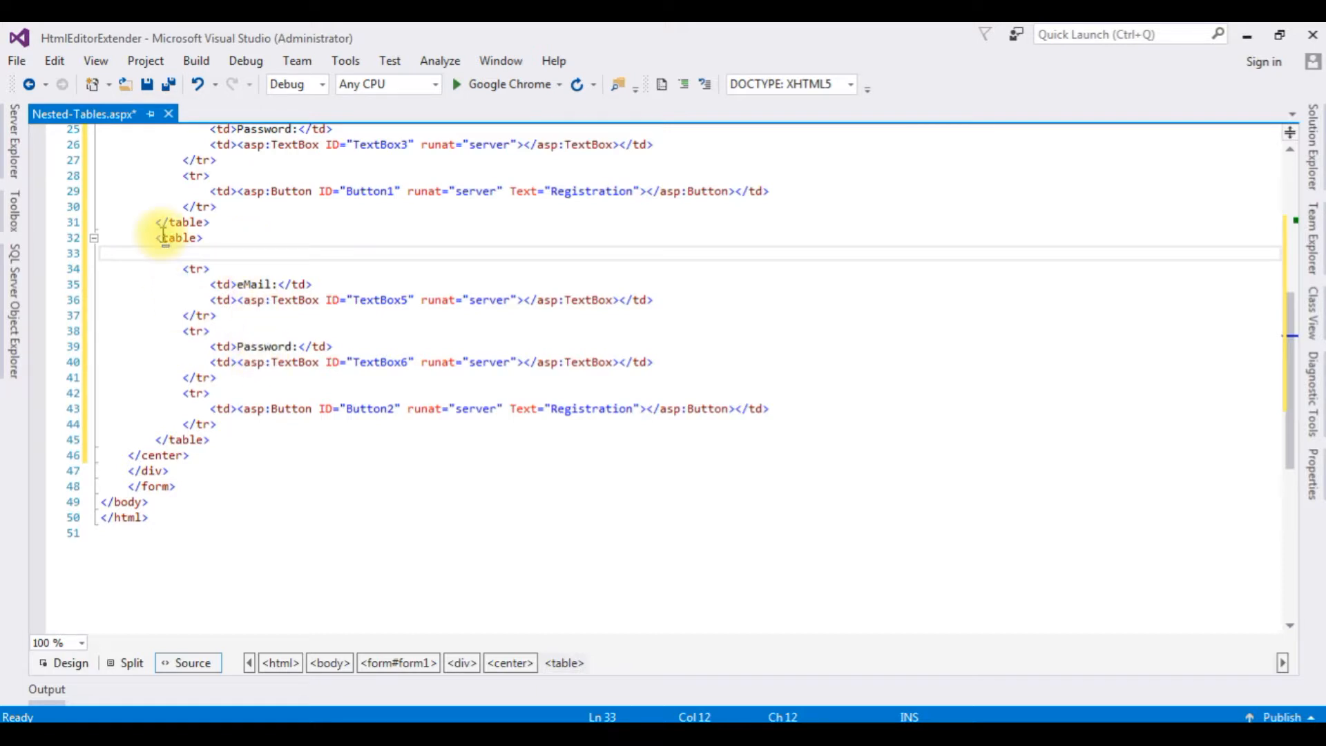
double_click(593, 409)
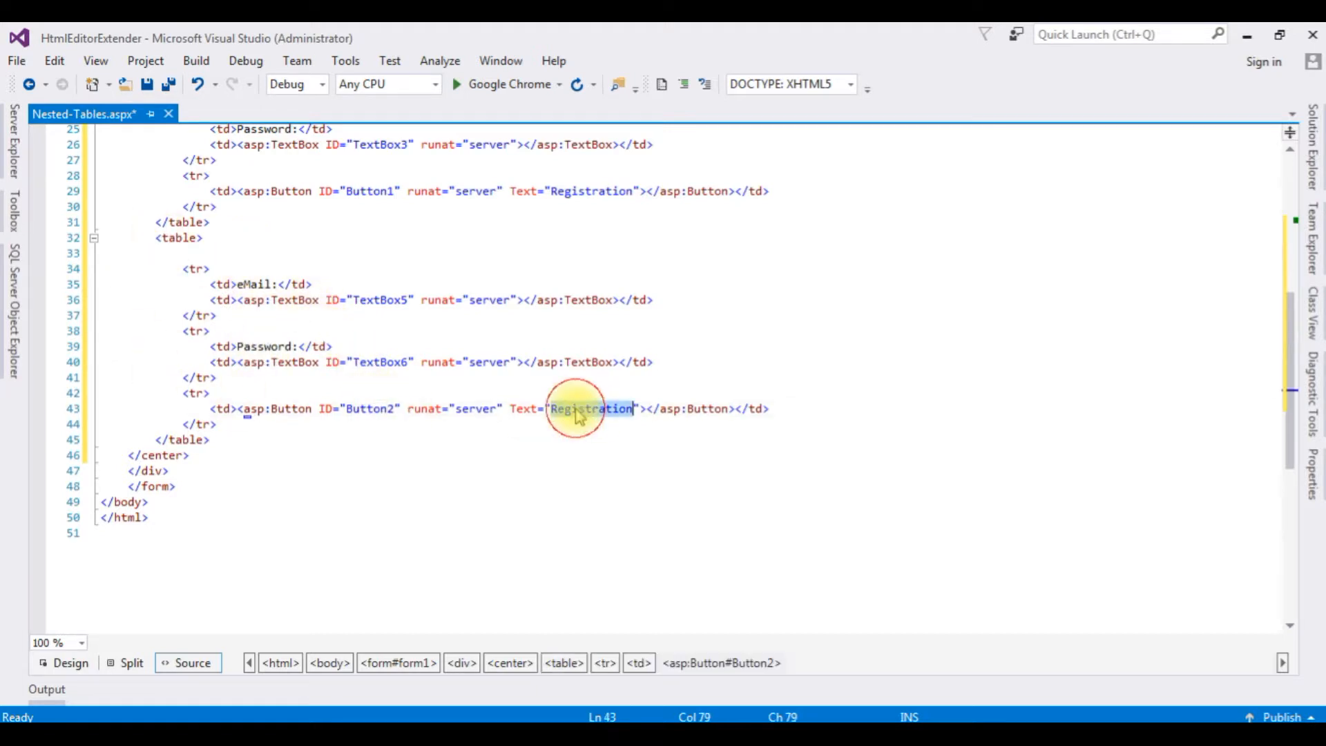
key(Delete)
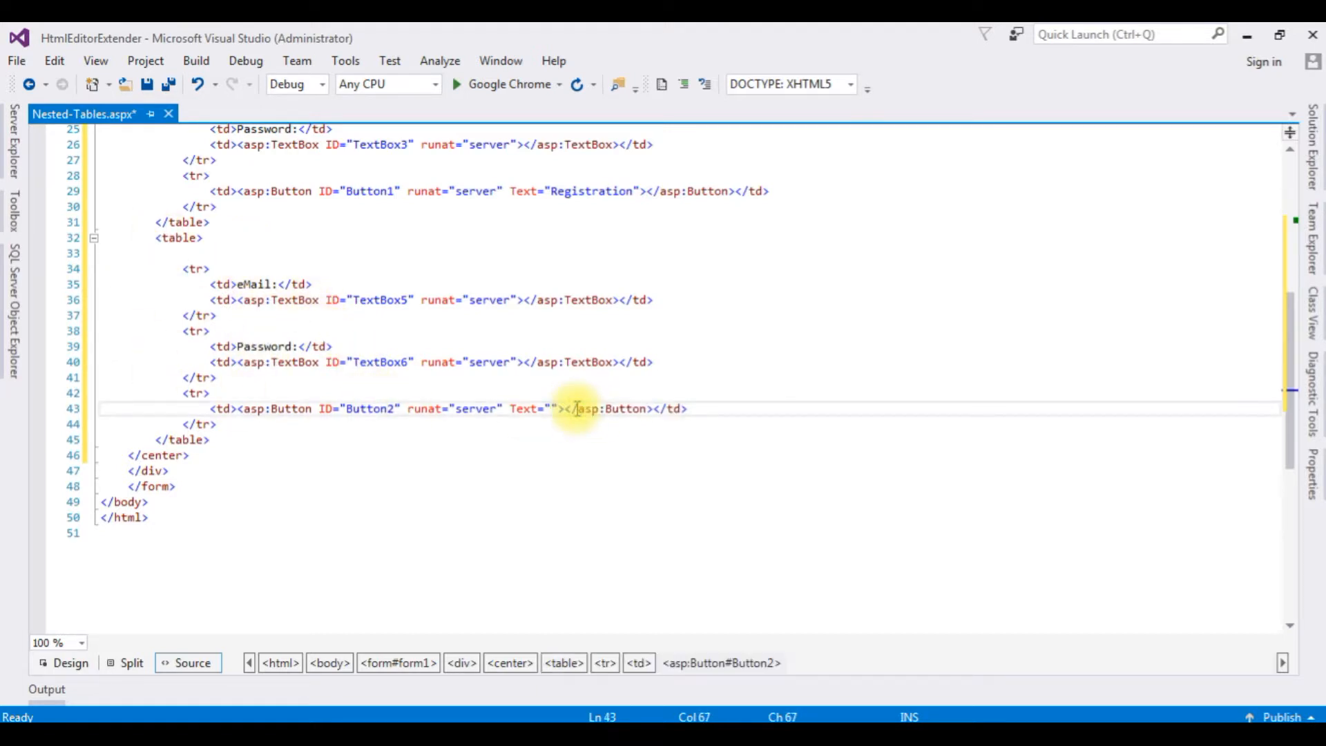
text(Login)
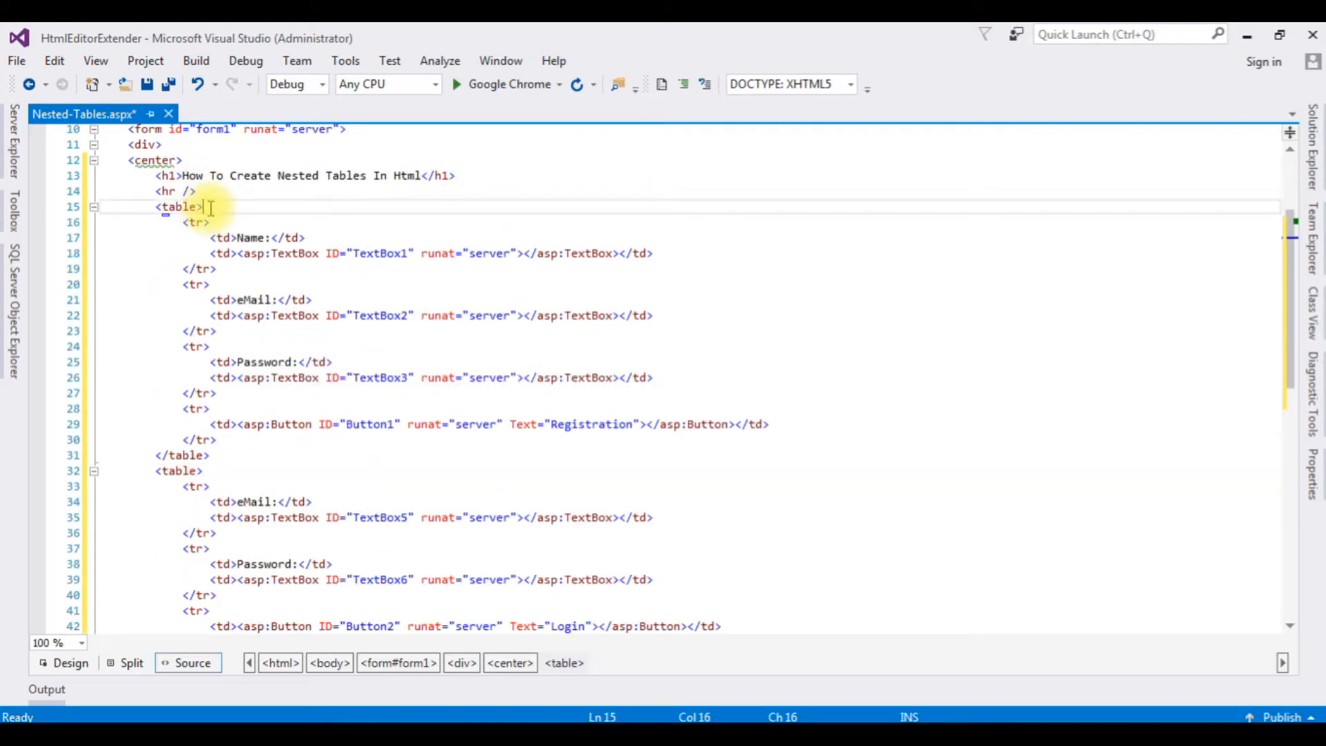
text(Registrat)
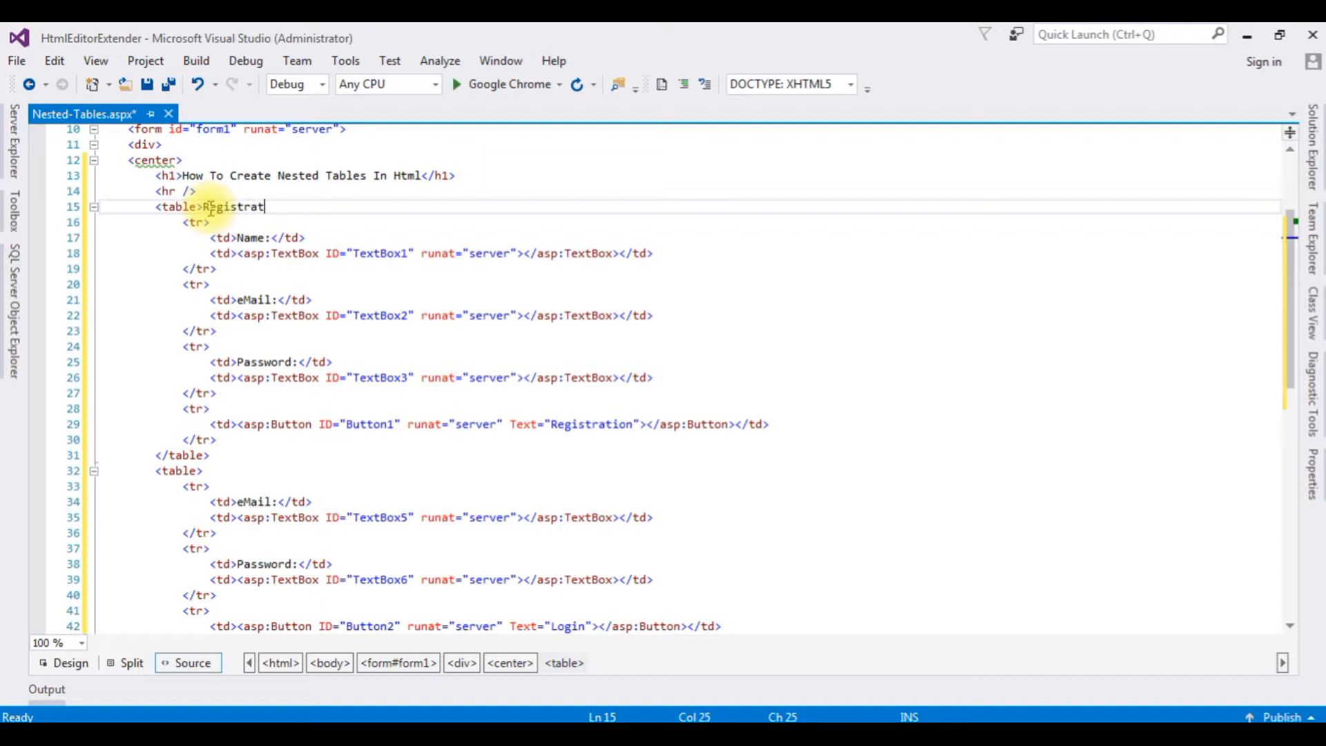
- Caption the tables Registration and Login, then run the page in Chrome
text(ion)
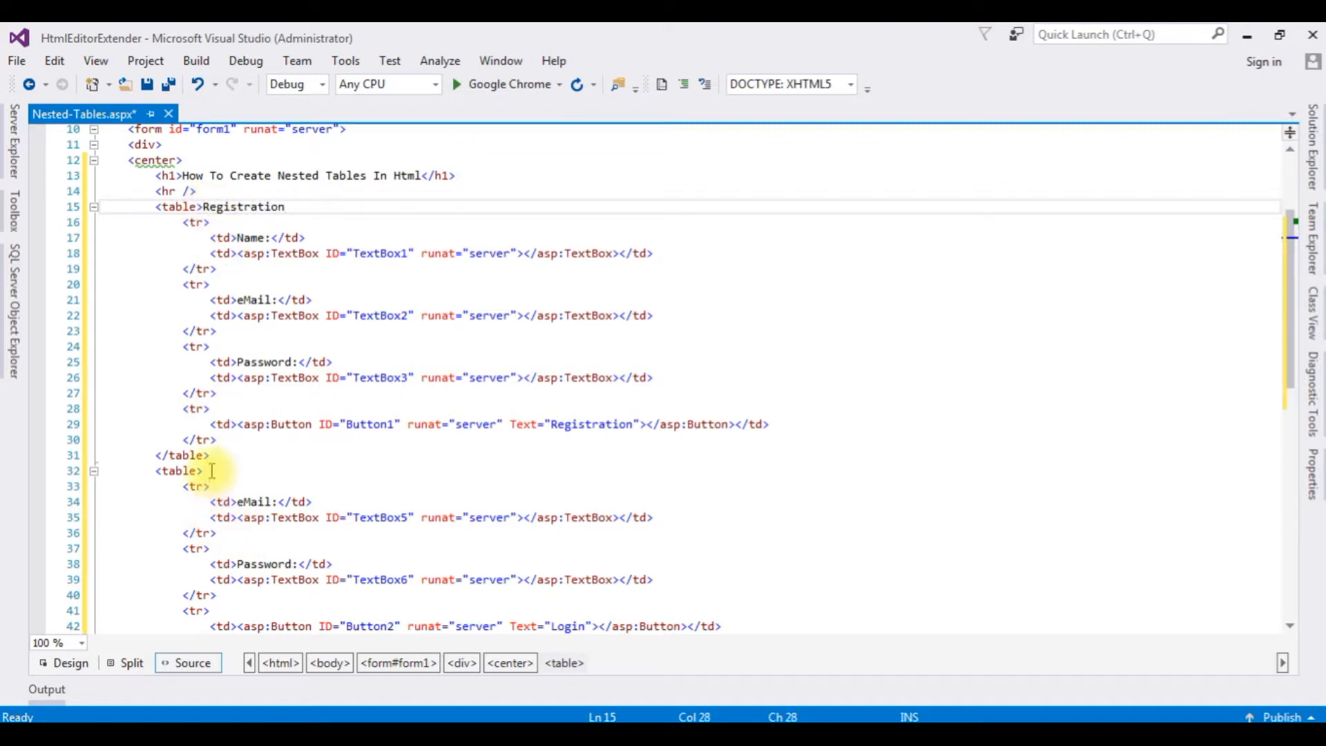
text(Login)
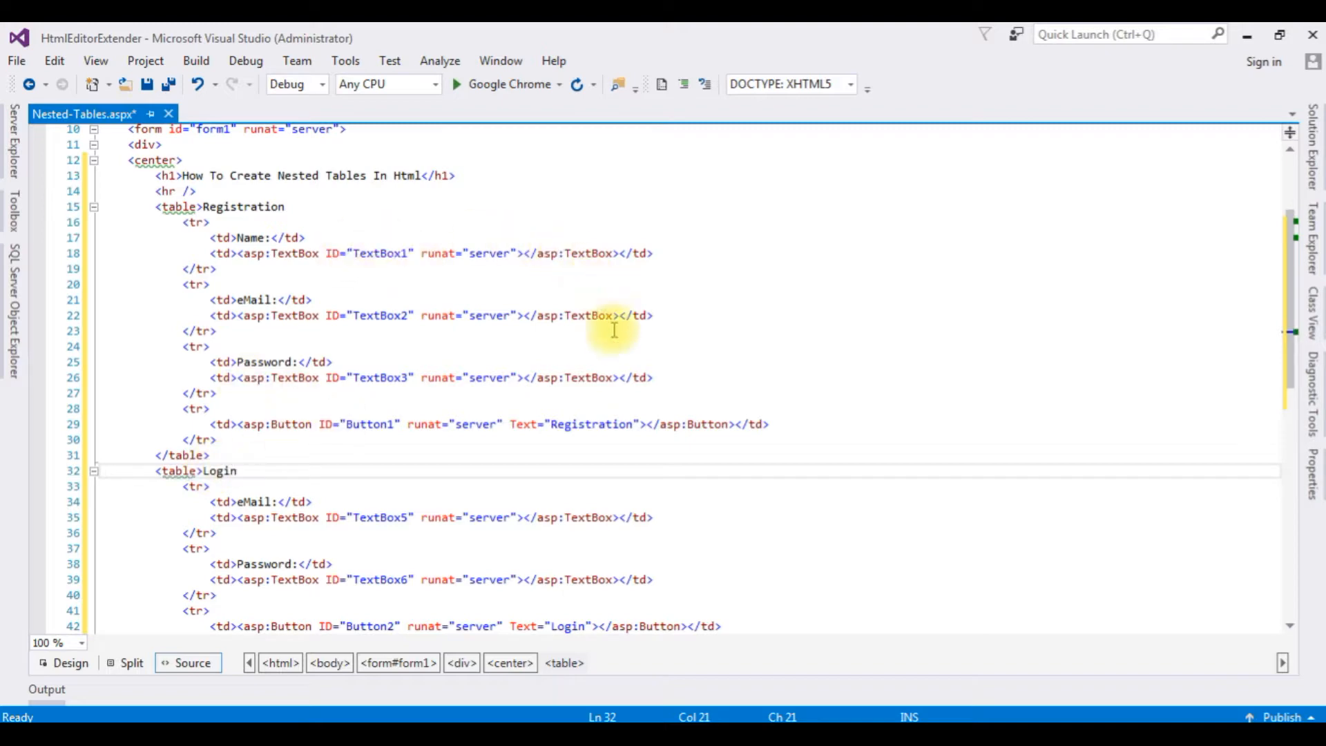
mouse_move(507, 84)
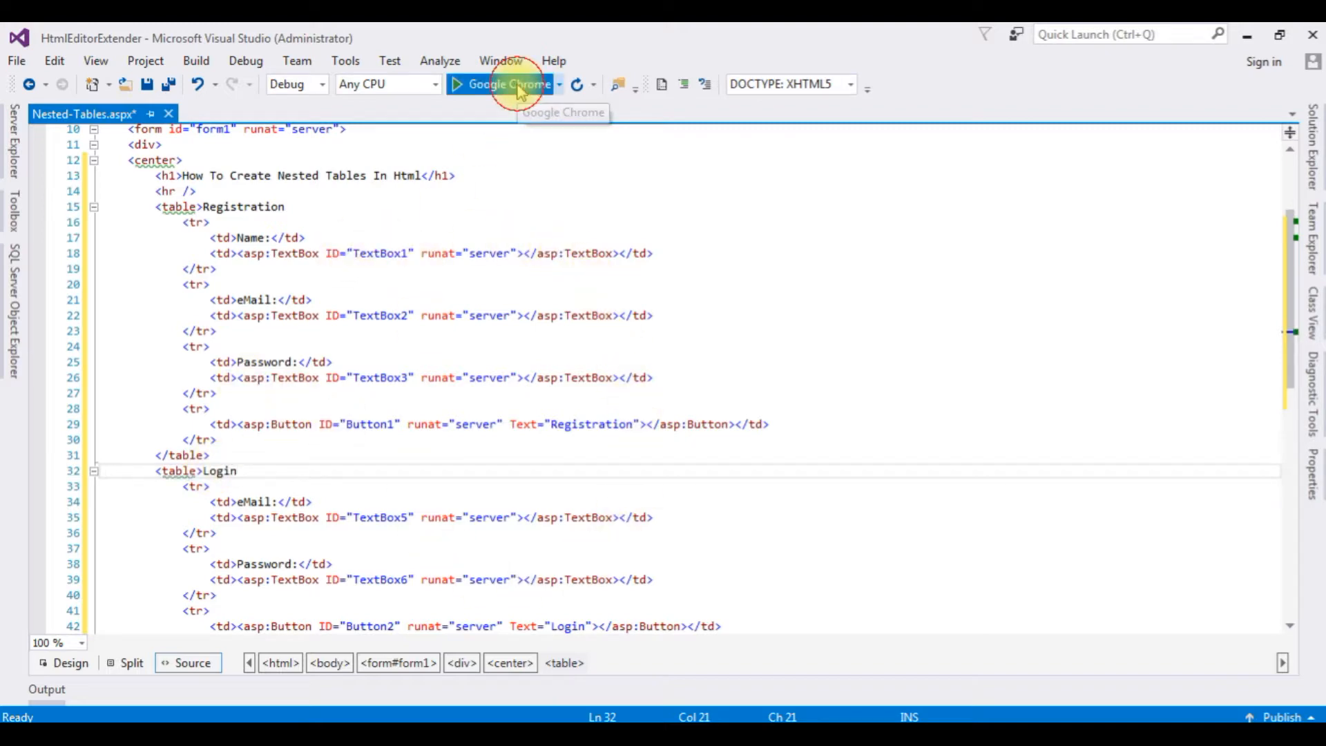
click(502, 84)
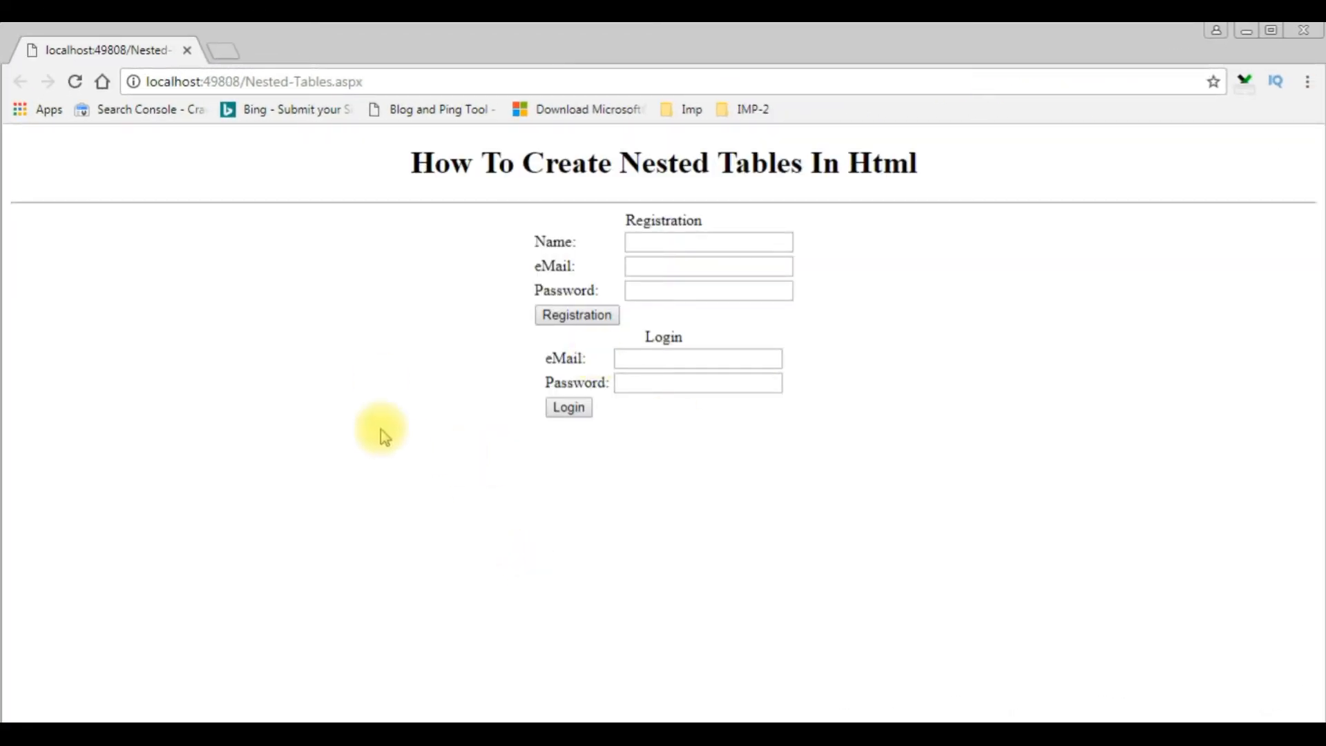
mouse_move(624, 250)
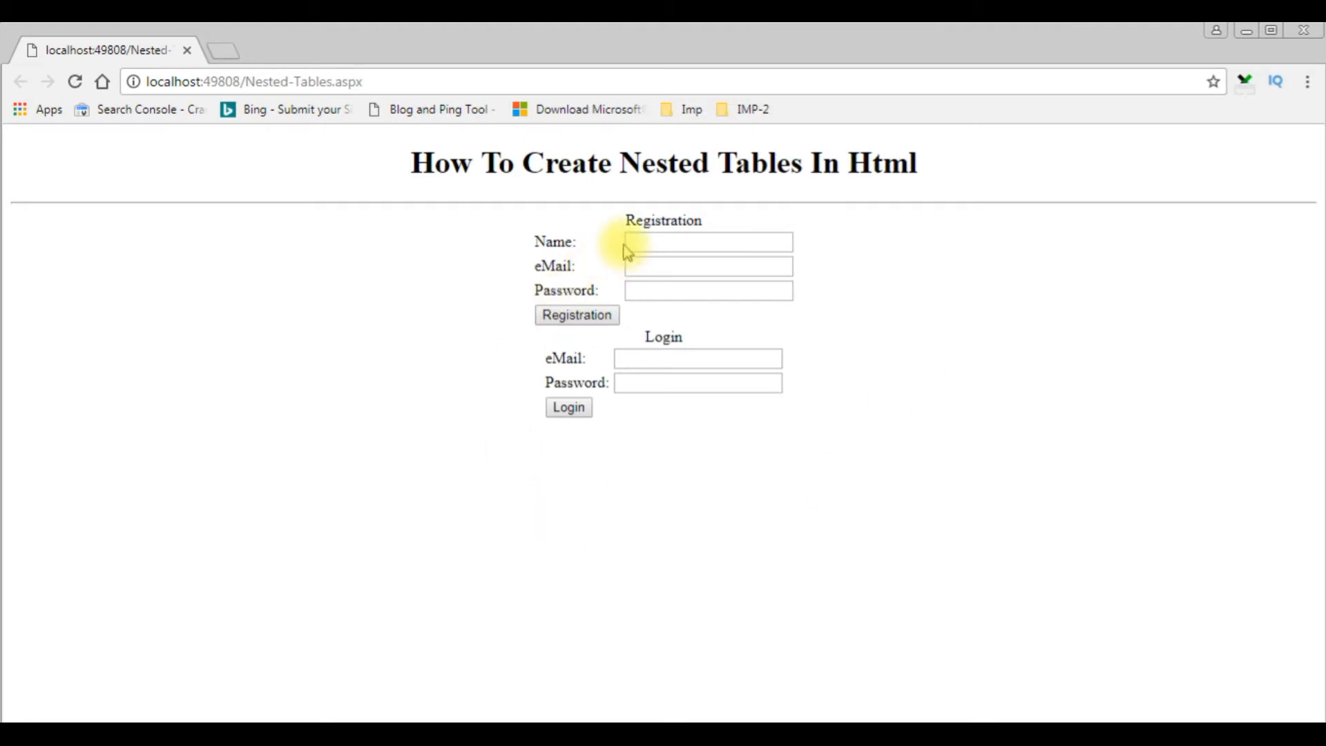
mouse_move(630, 340)
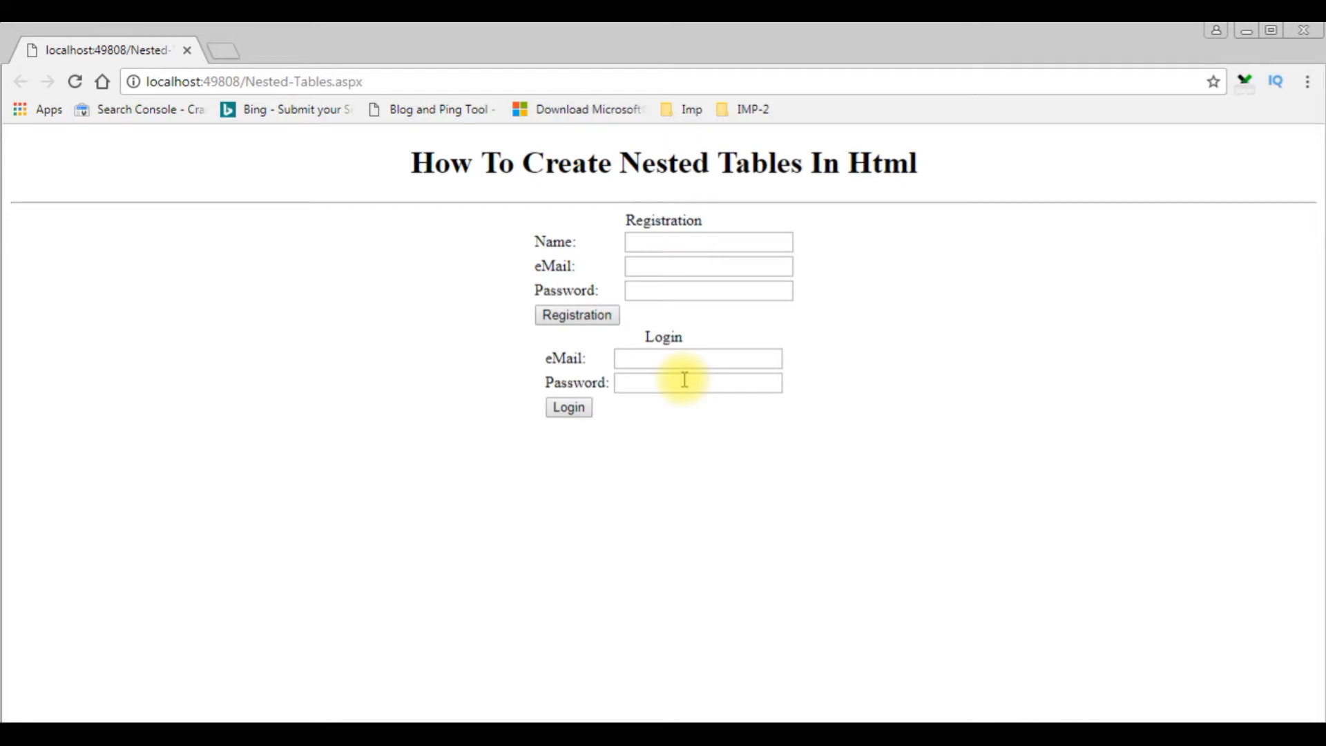
mouse_move(702, 372)
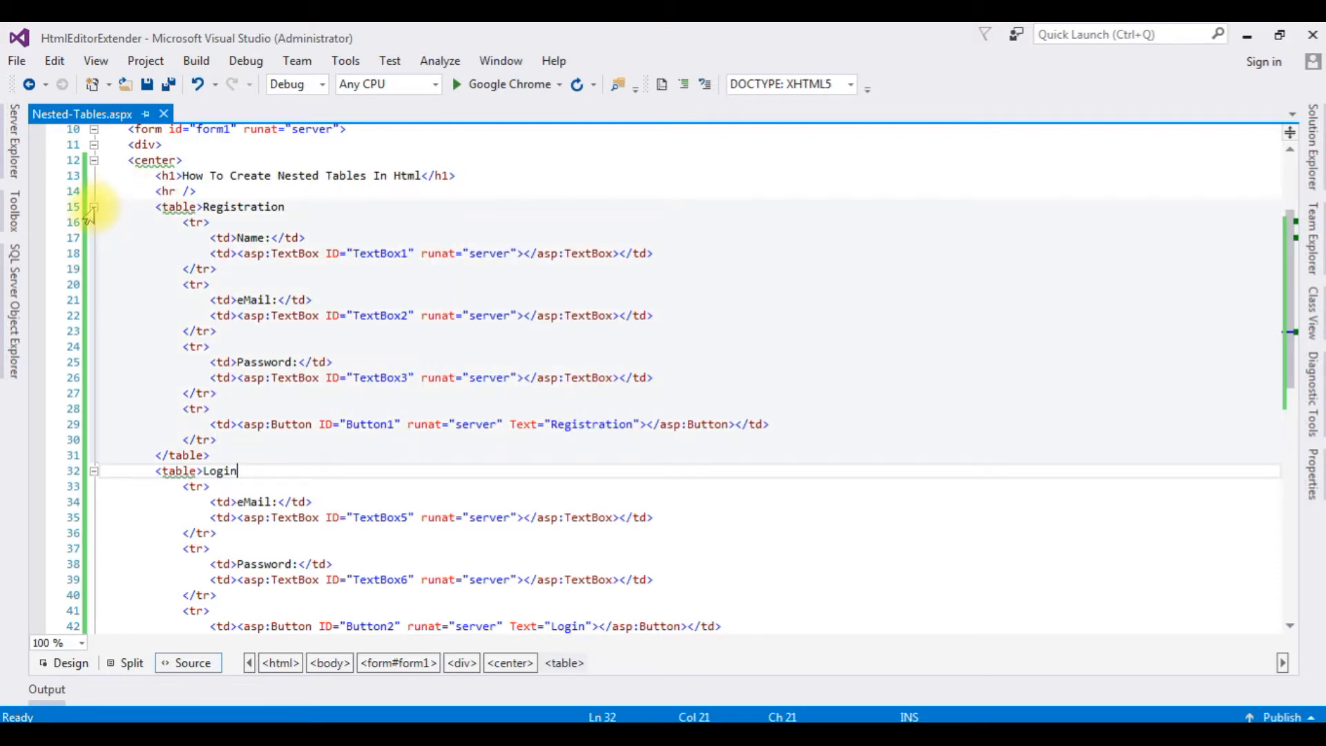
- Collapse both tables and add an outer table row with two cells to hold them
click(92, 207)
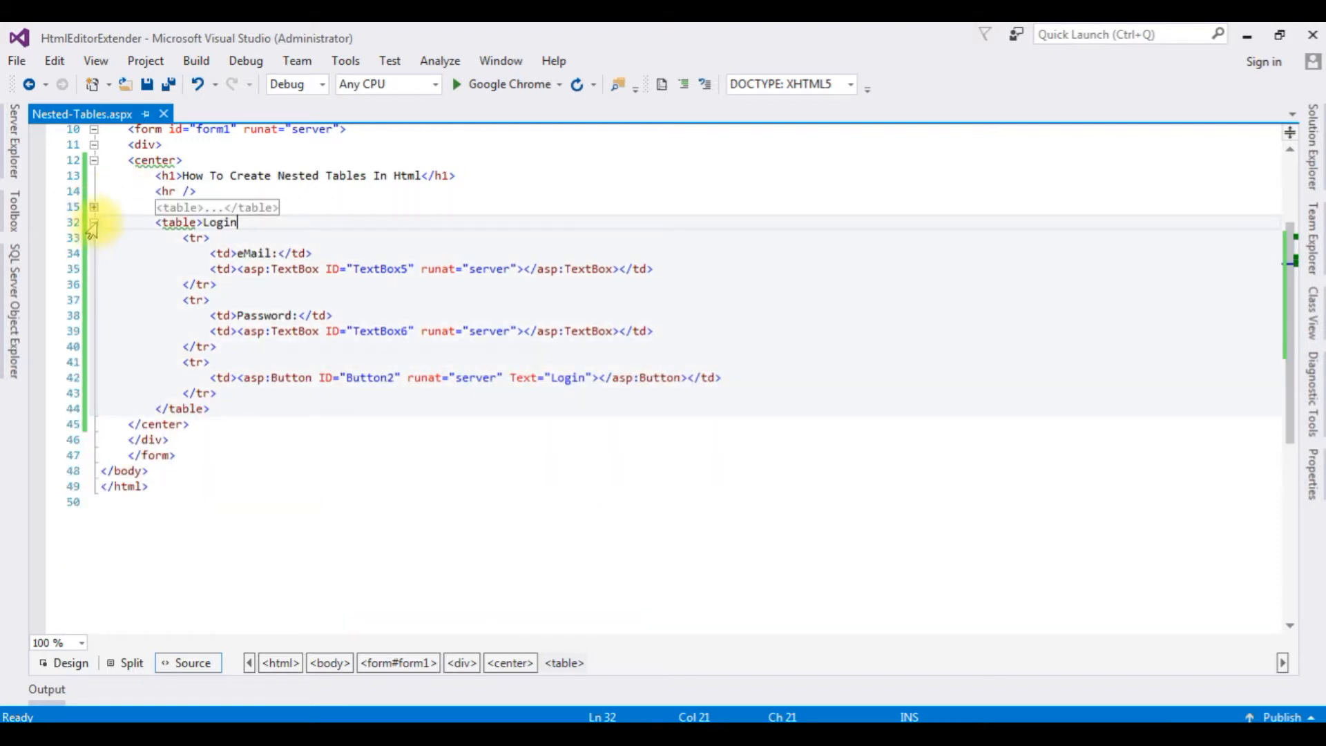
click(94, 222)
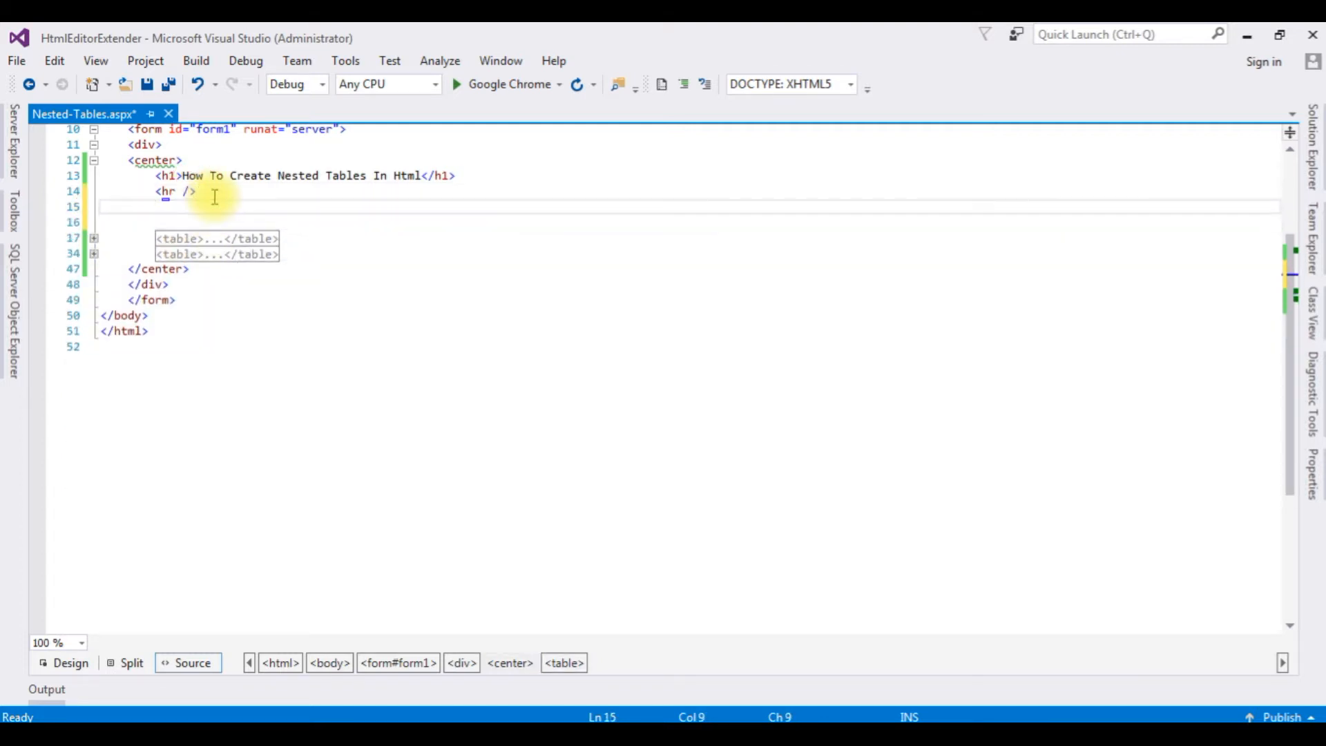
text(<table>)
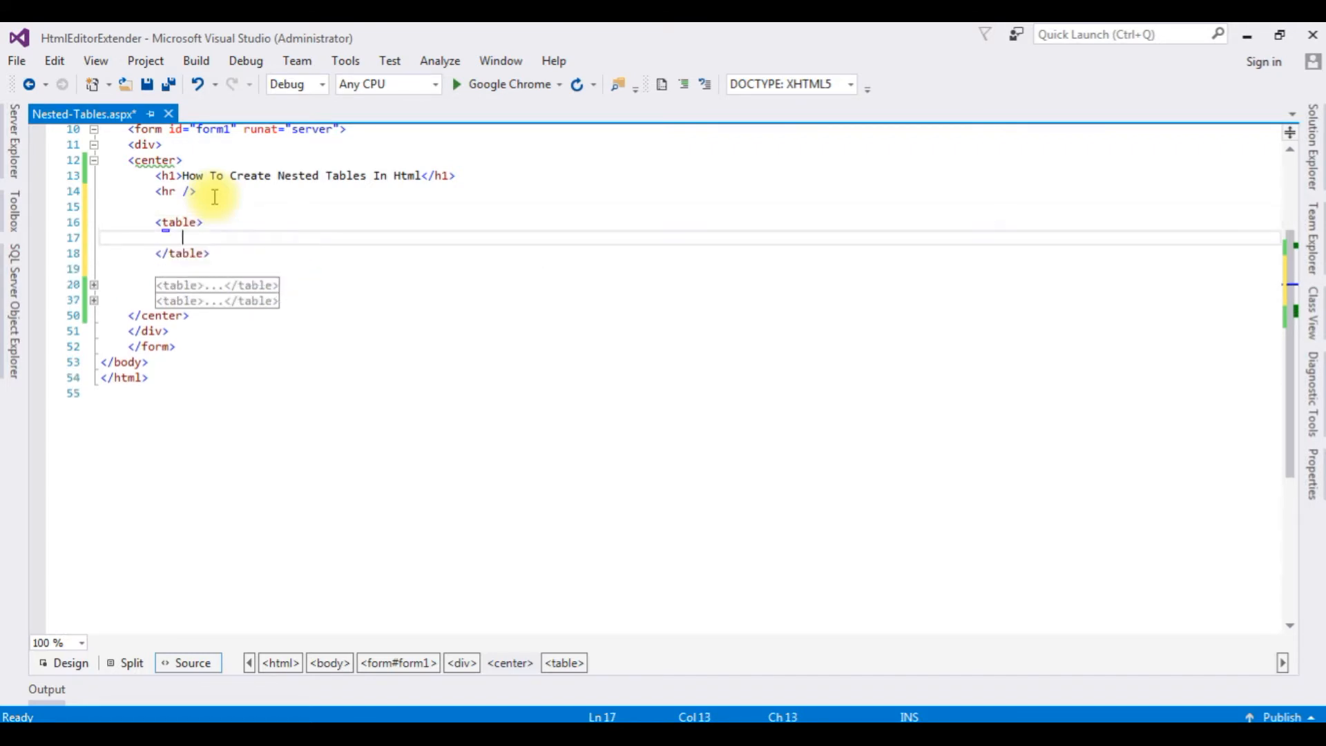
text(<tr>)
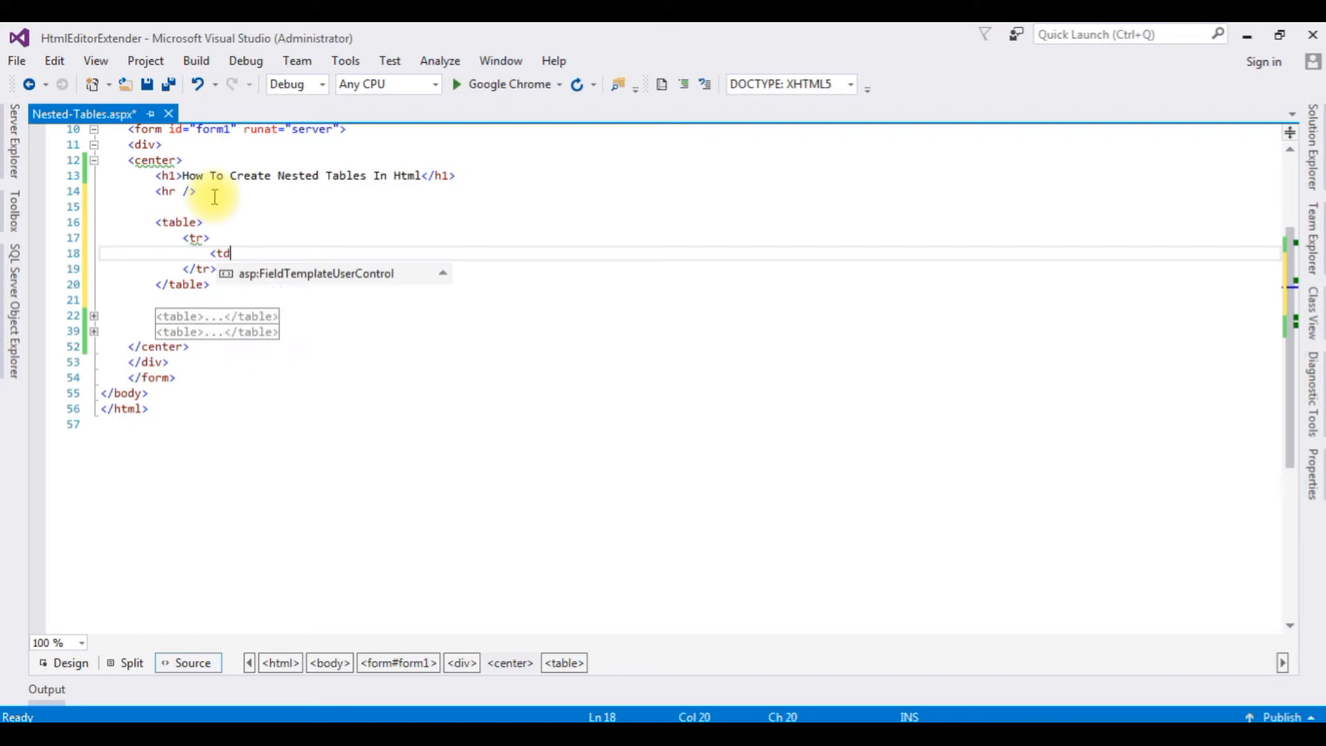
text(></td>)
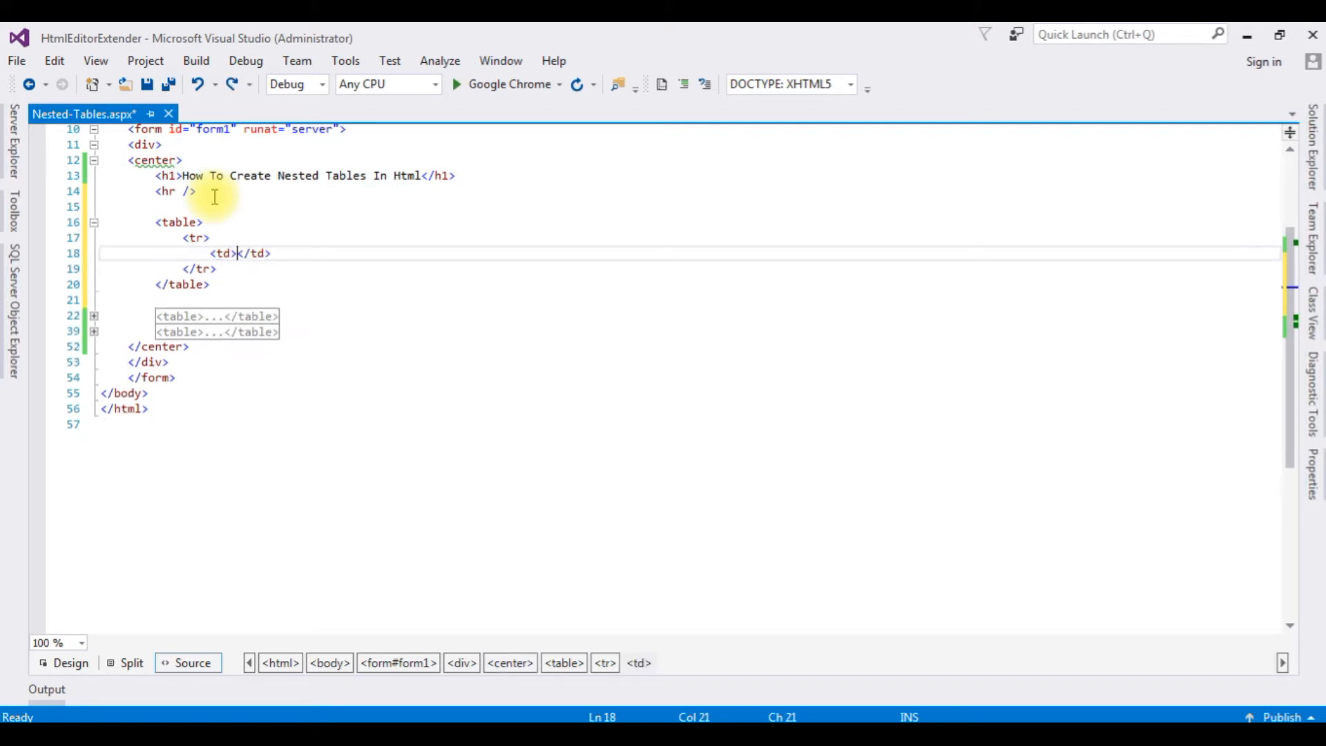
key(enter)
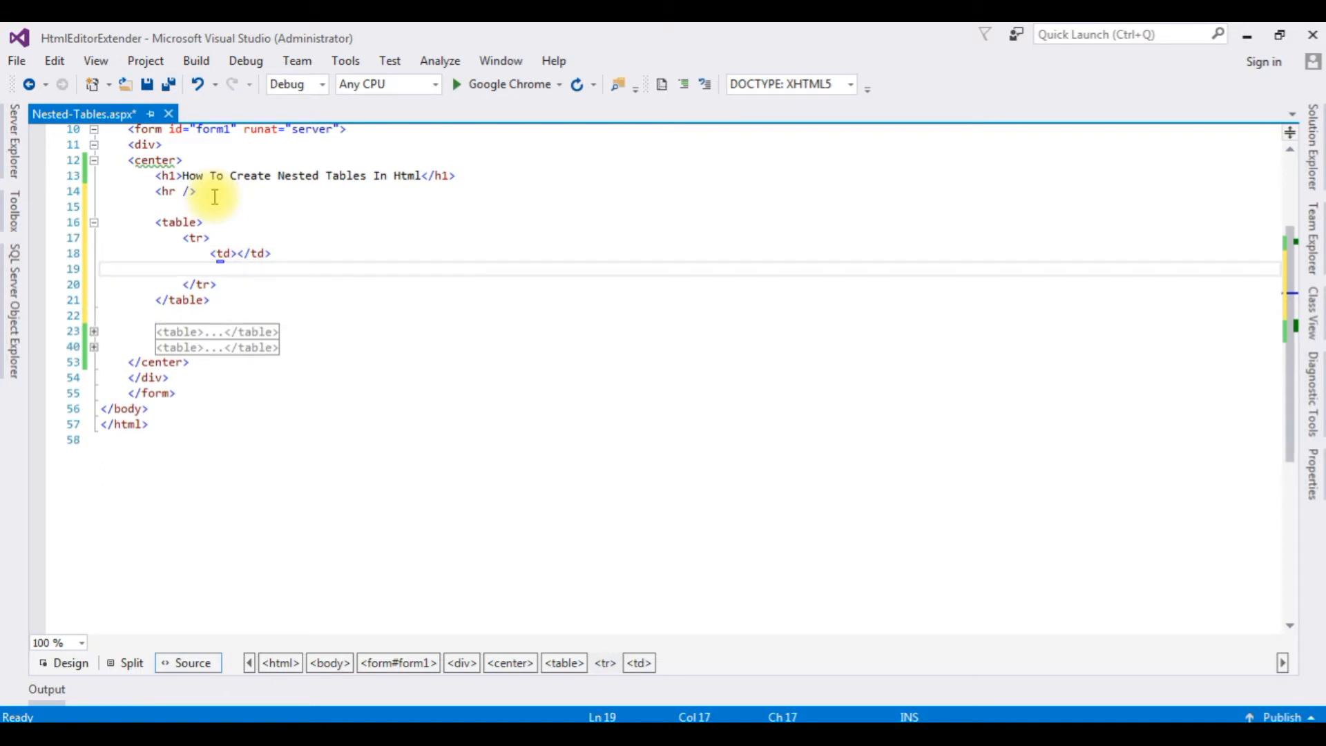
text(<td></td>)
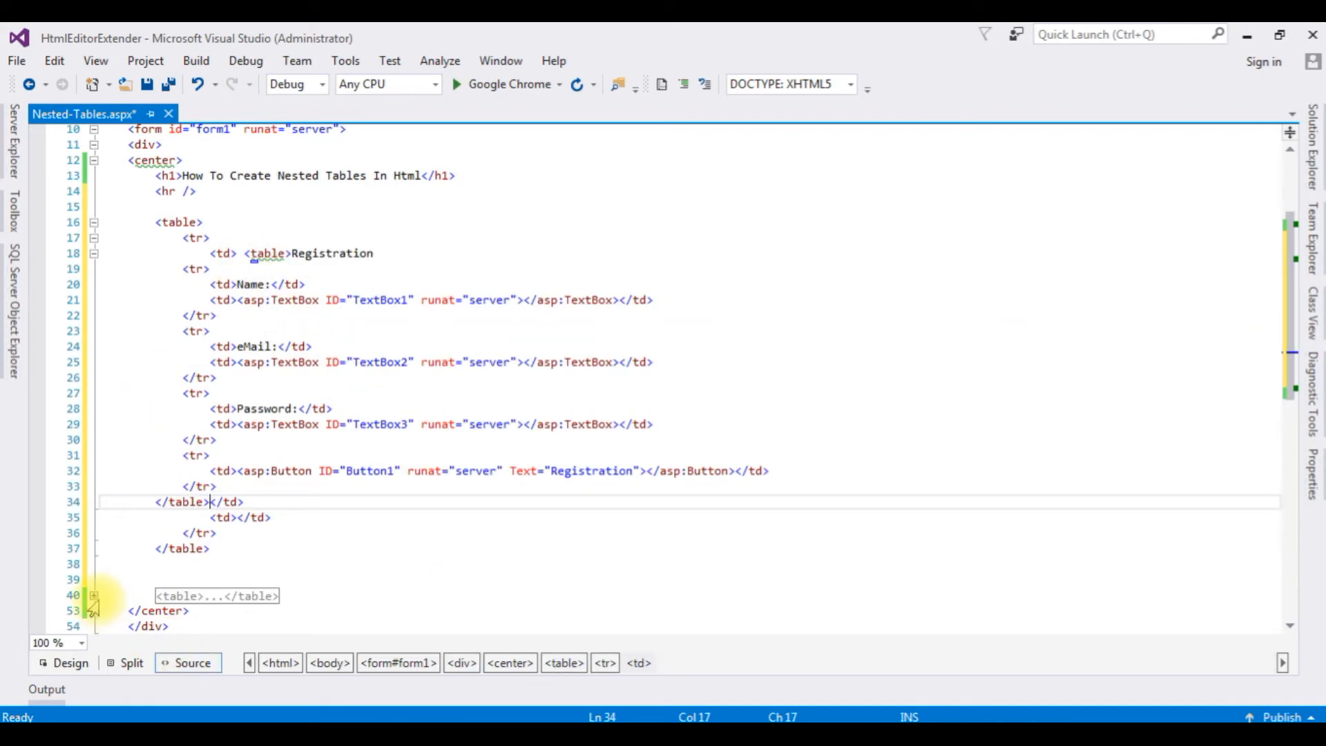
- Move the Login table into the outer table's second cell beside Registration
click(95, 596)
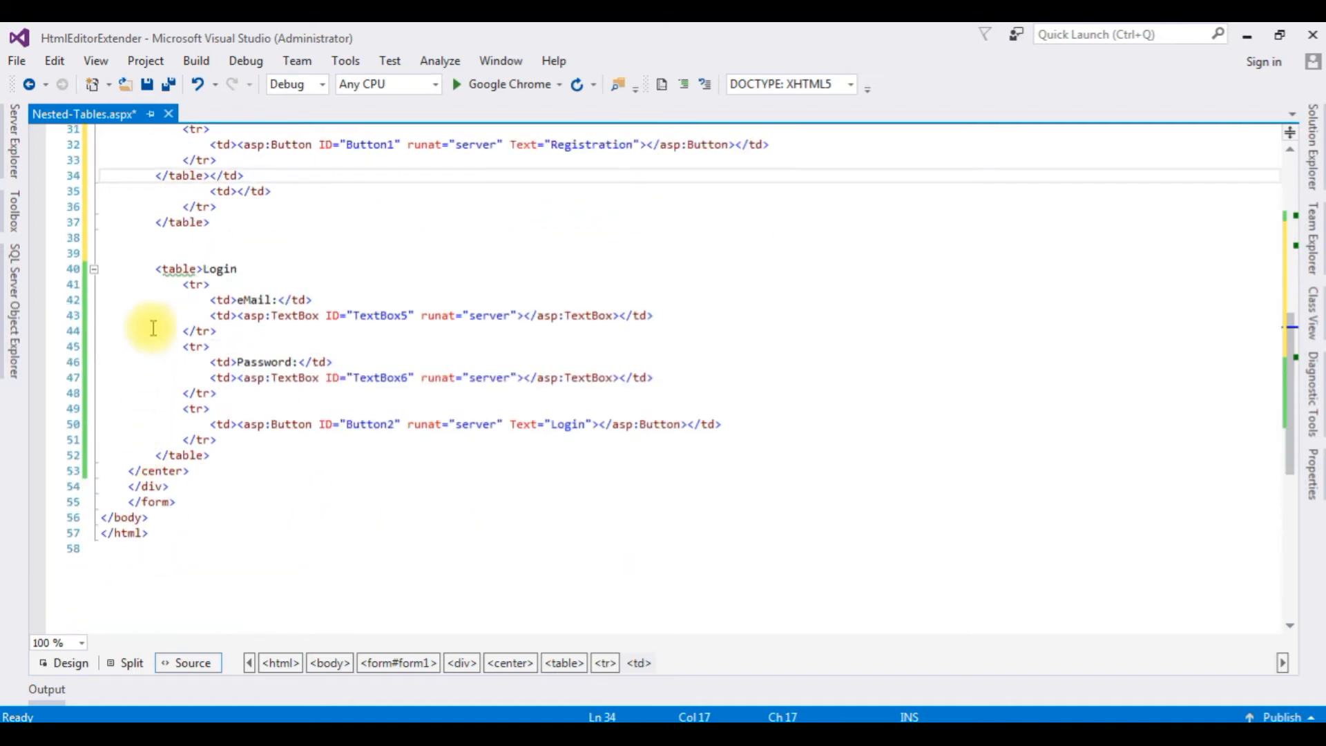
drag(153, 269, 212, 454)
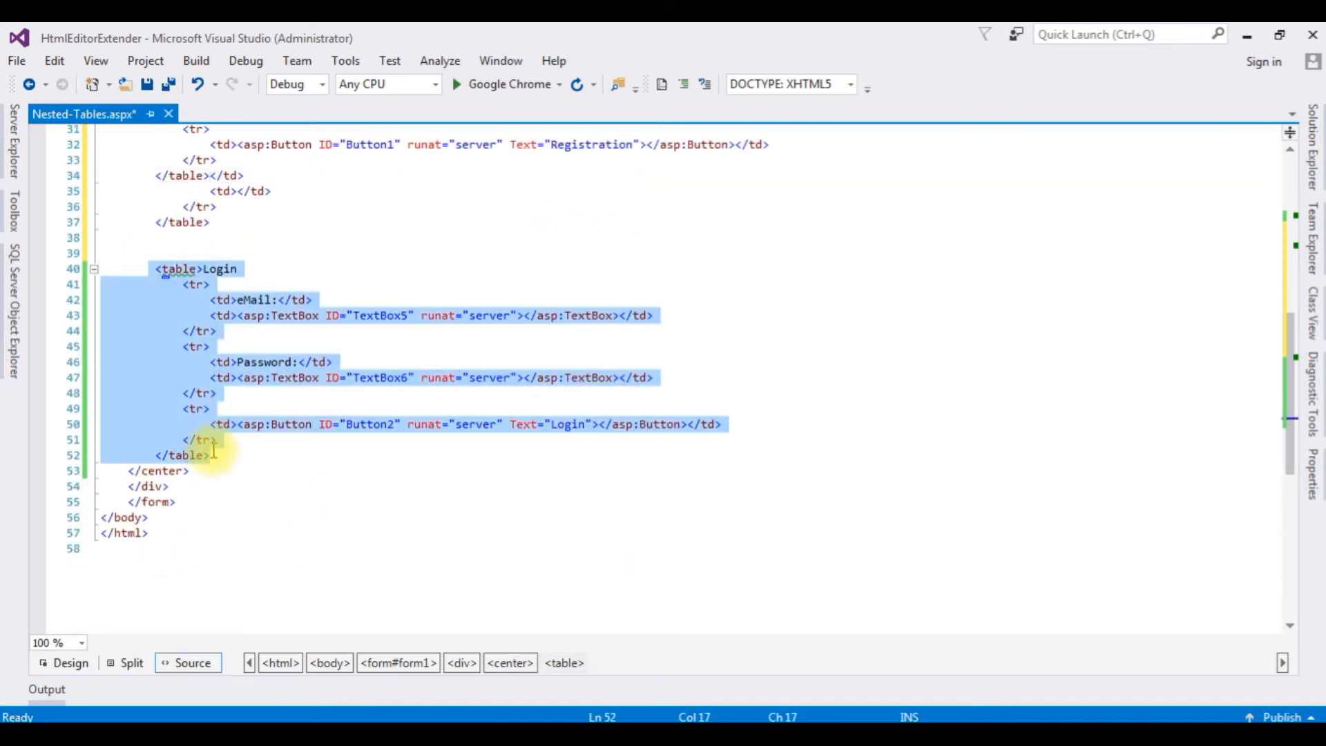
key(Delete)
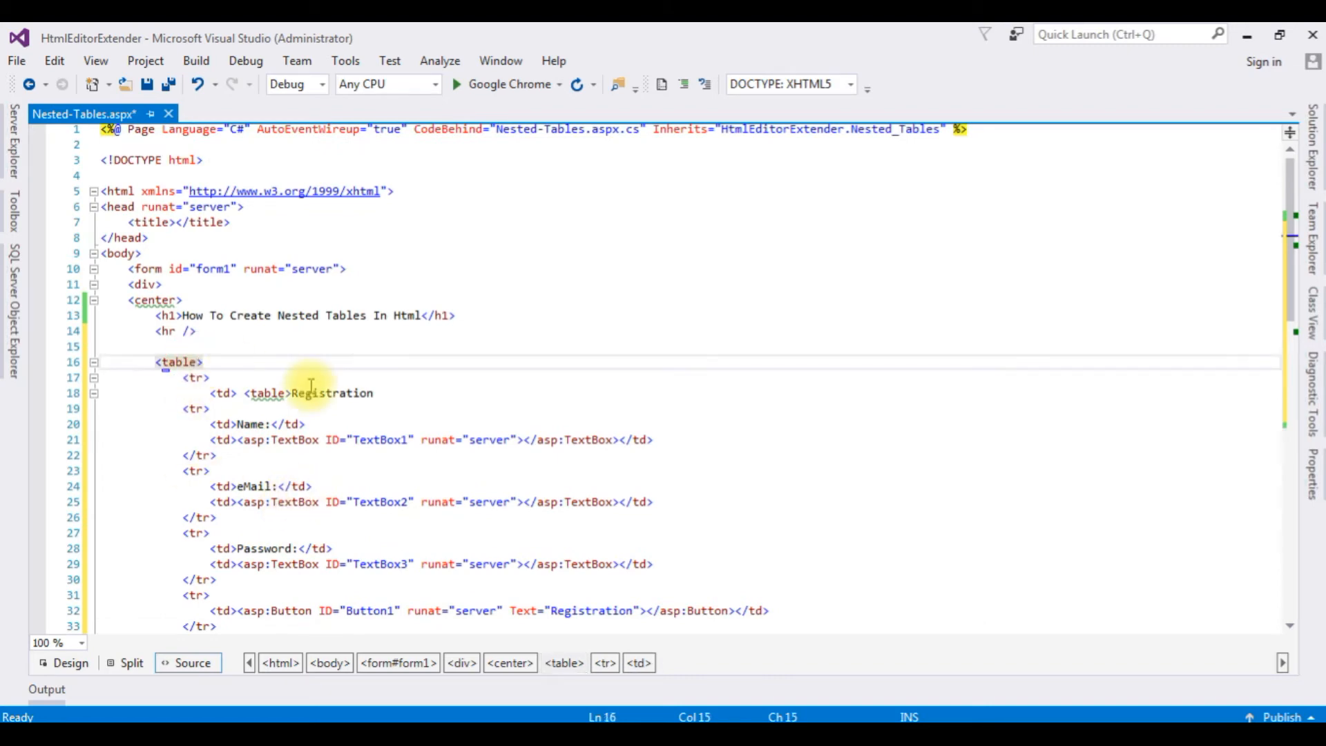
- Give the outer table an inline style border:1.5px solid
text(style)
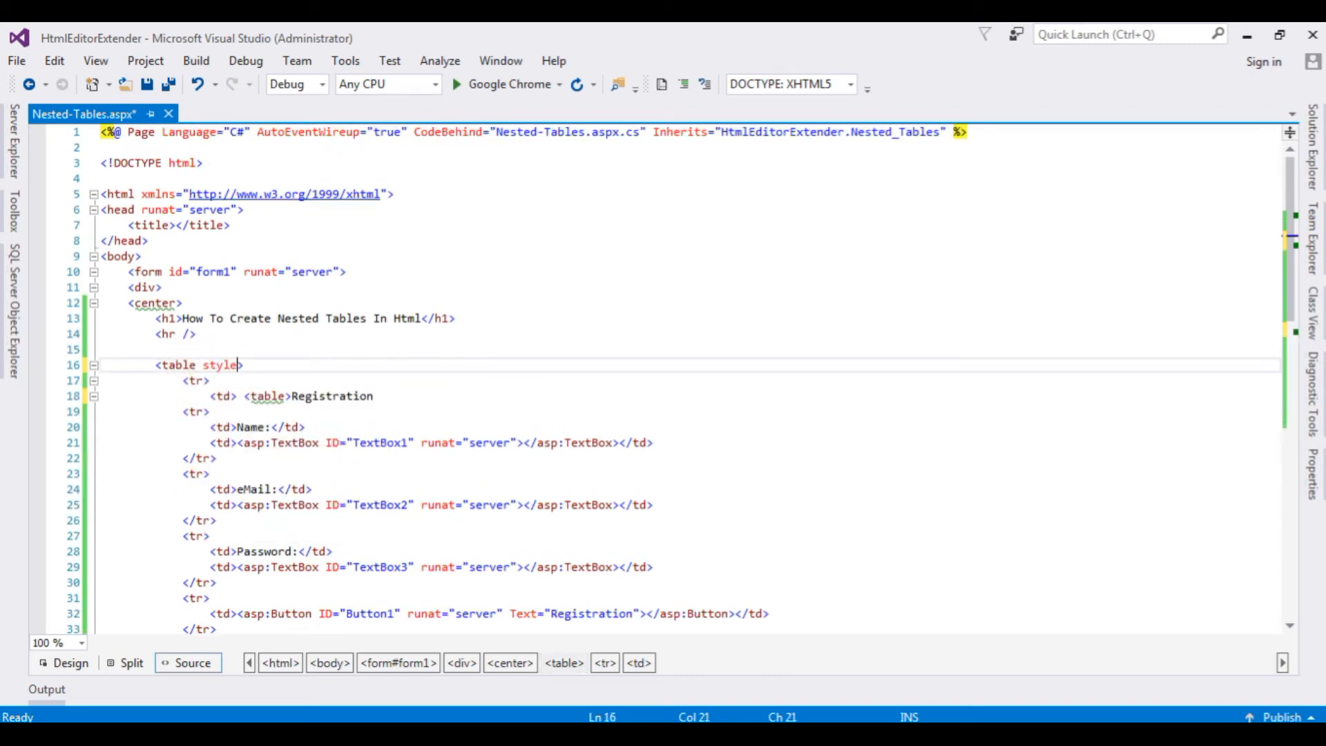
text(="")
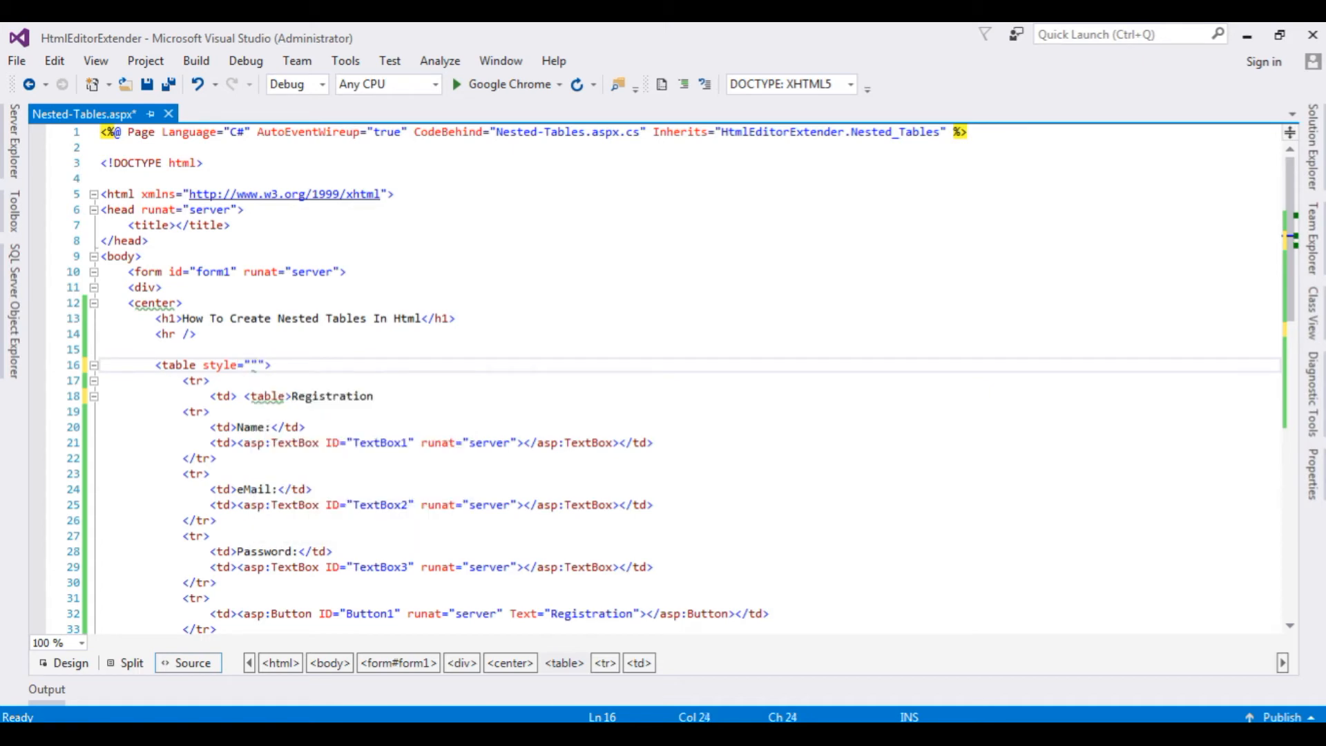
text(b)
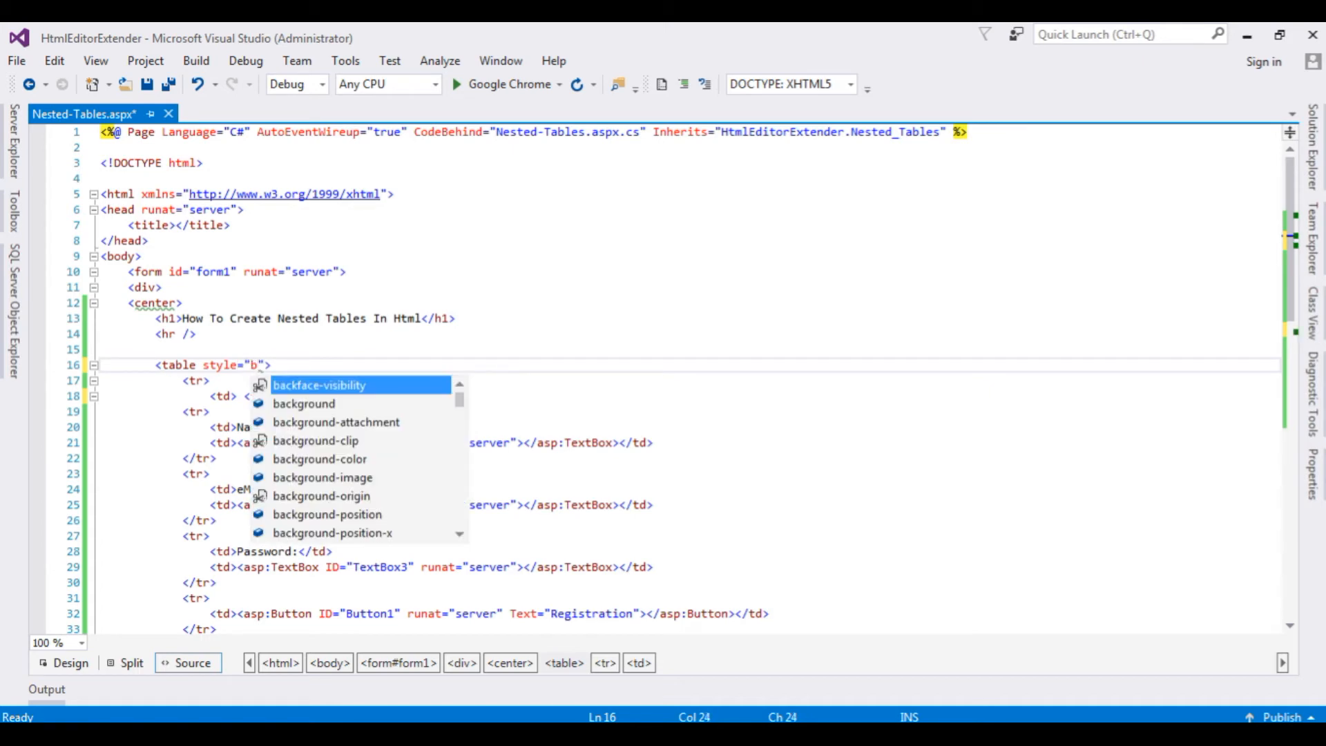
text(order)
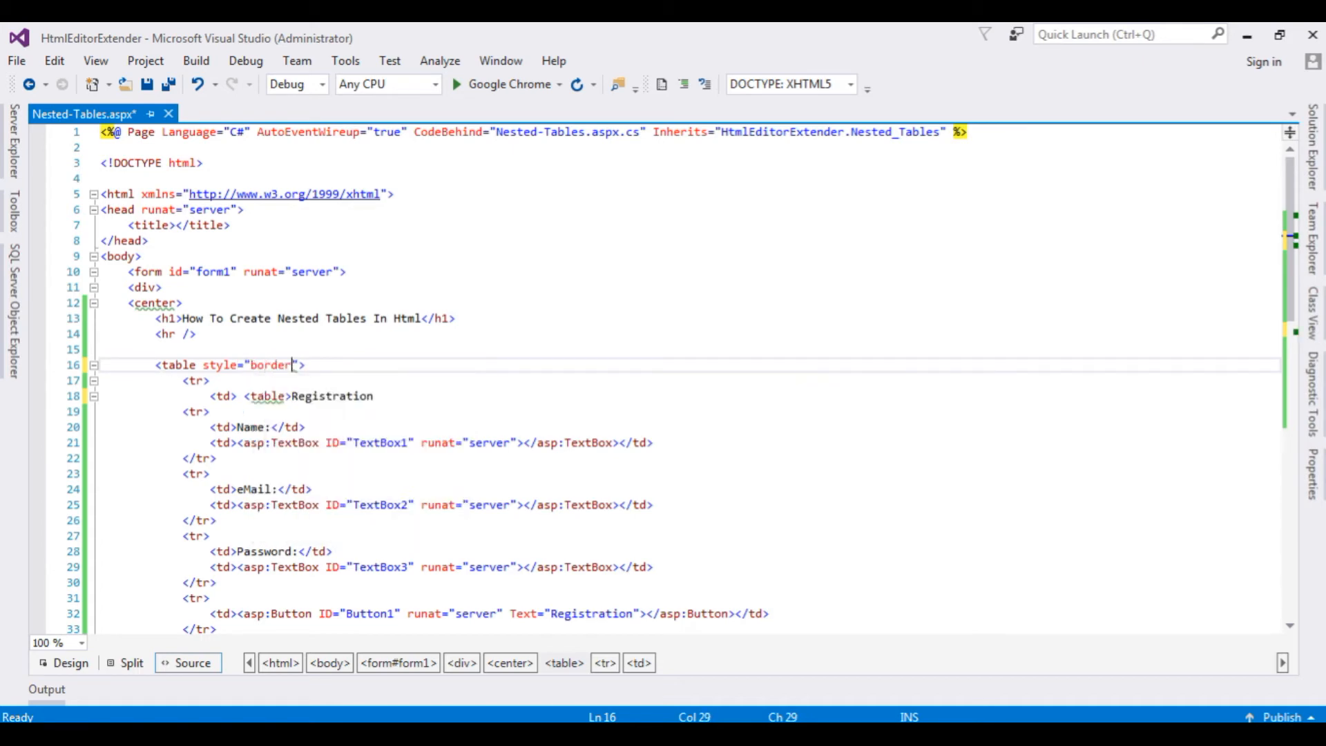
text(:)
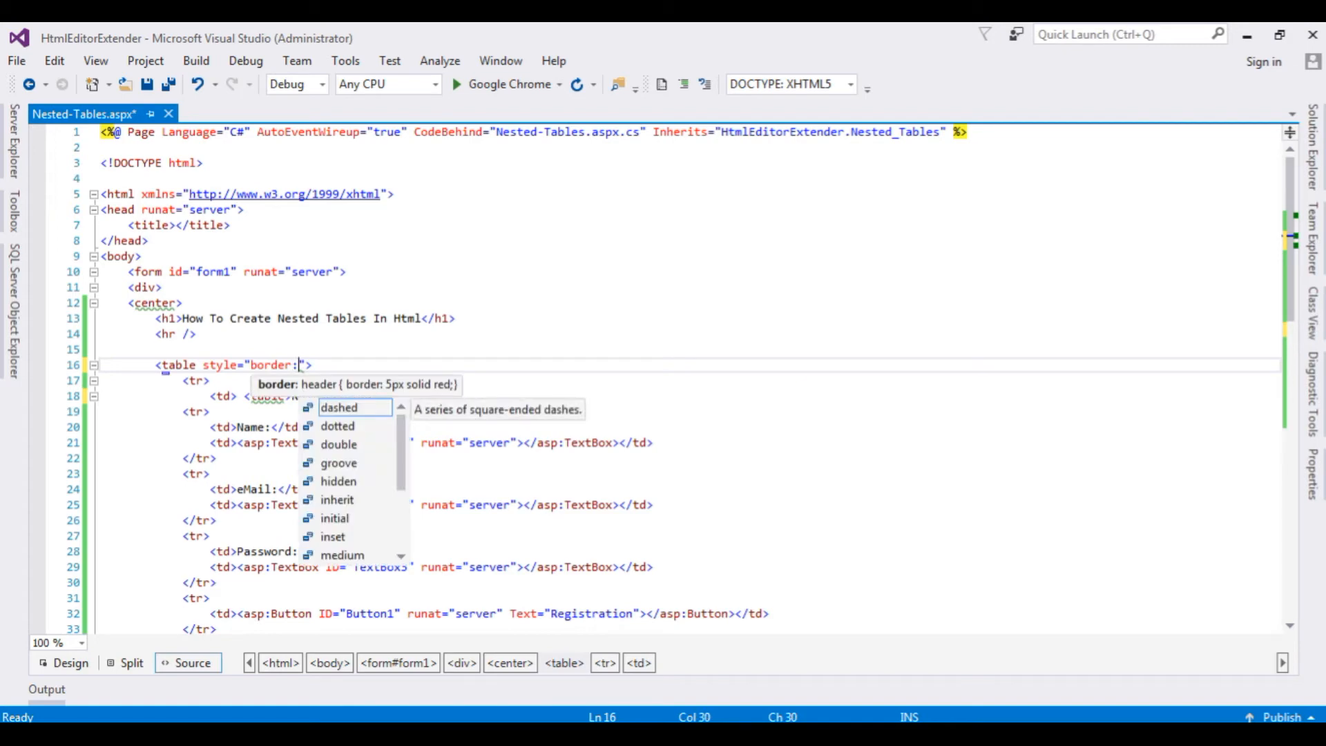
text(1.5px;)
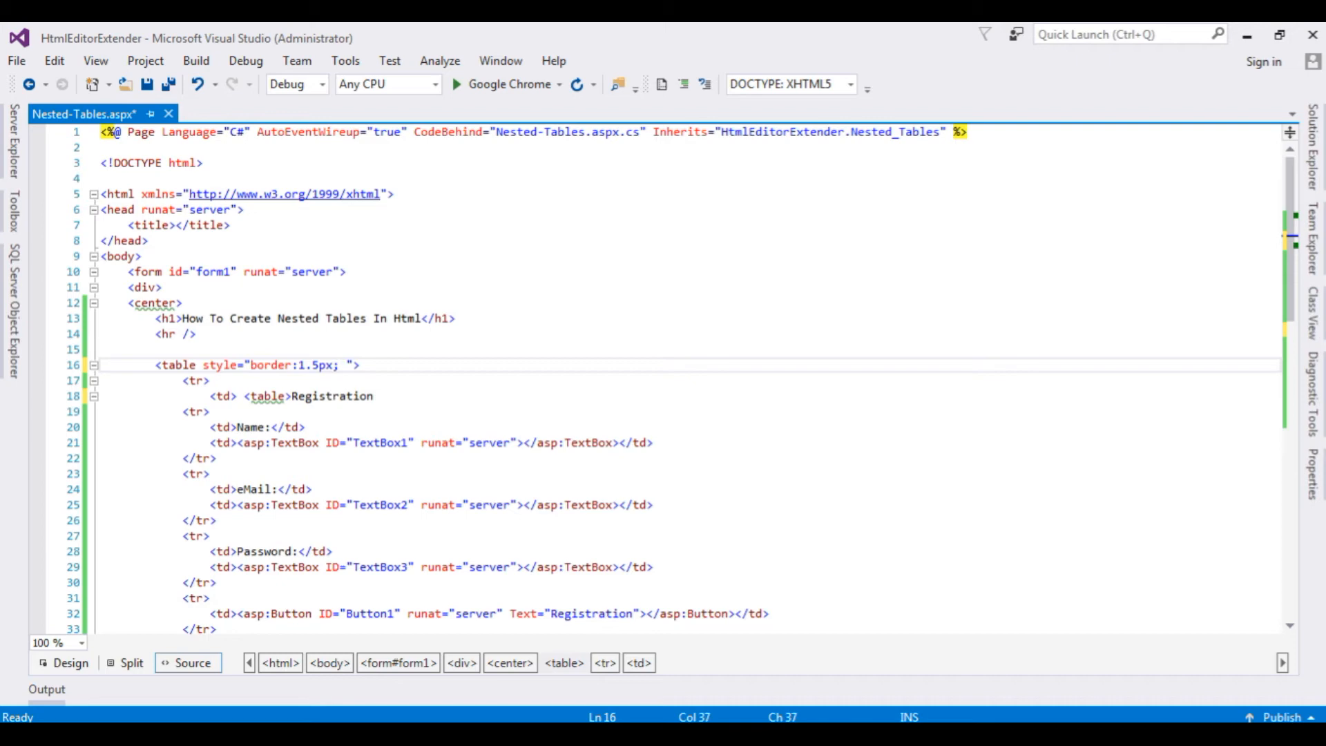
text(solid)
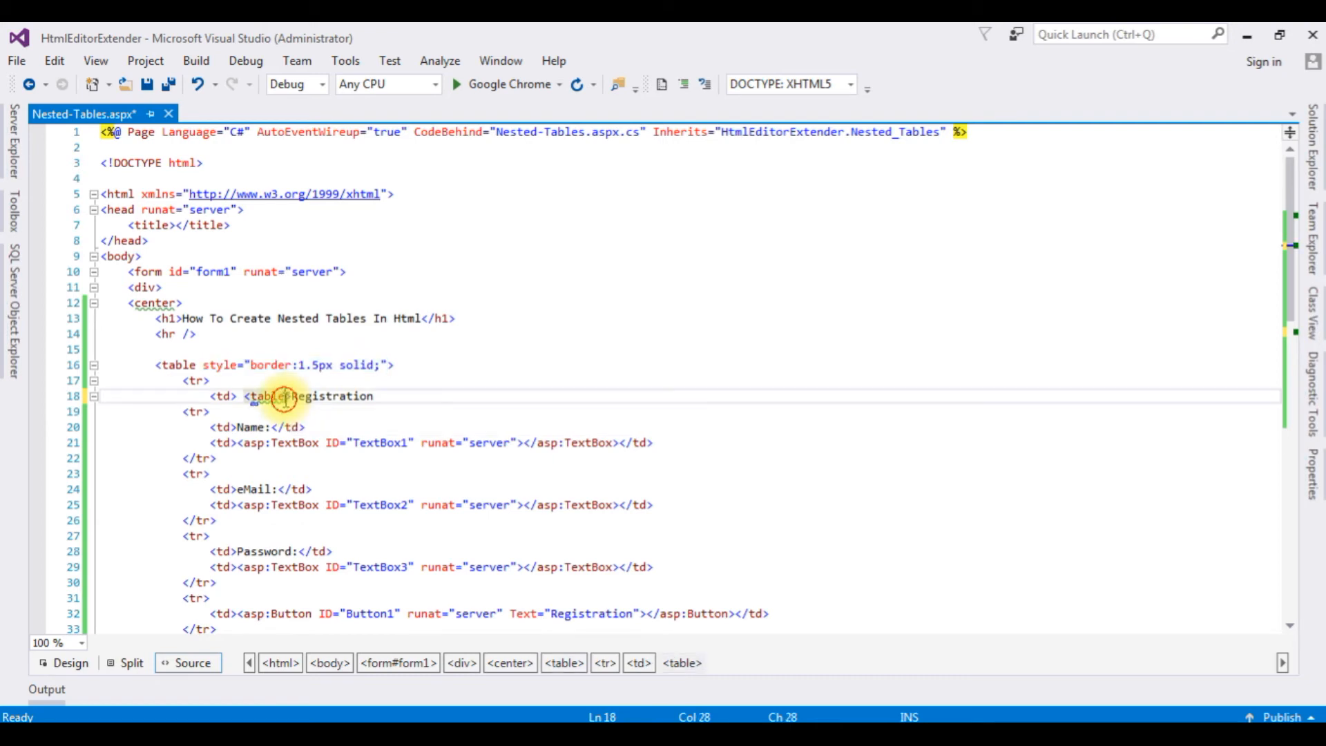
- Add style="border:1.5px solid;" to the Registration table and style="border:1.0px solid;" to the Login table
text(style="border:1.5px solid;")
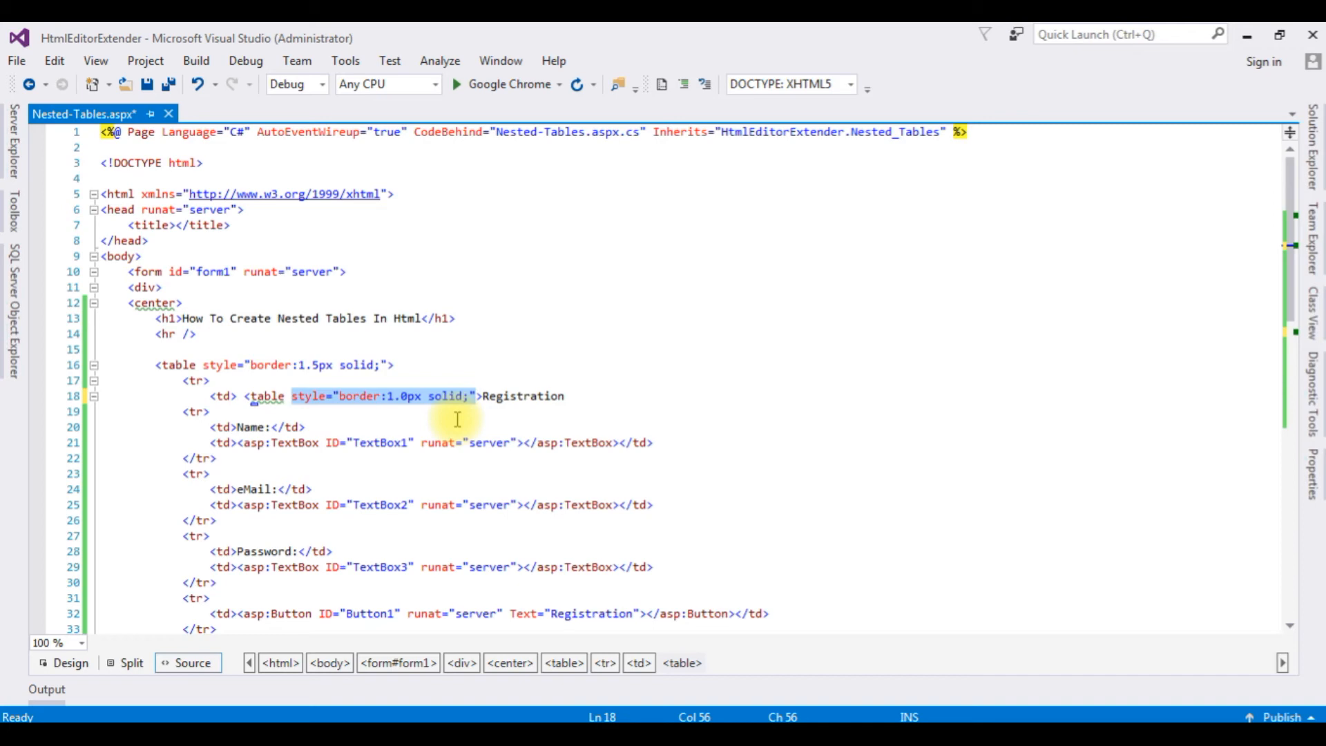
scroll(down, 3)
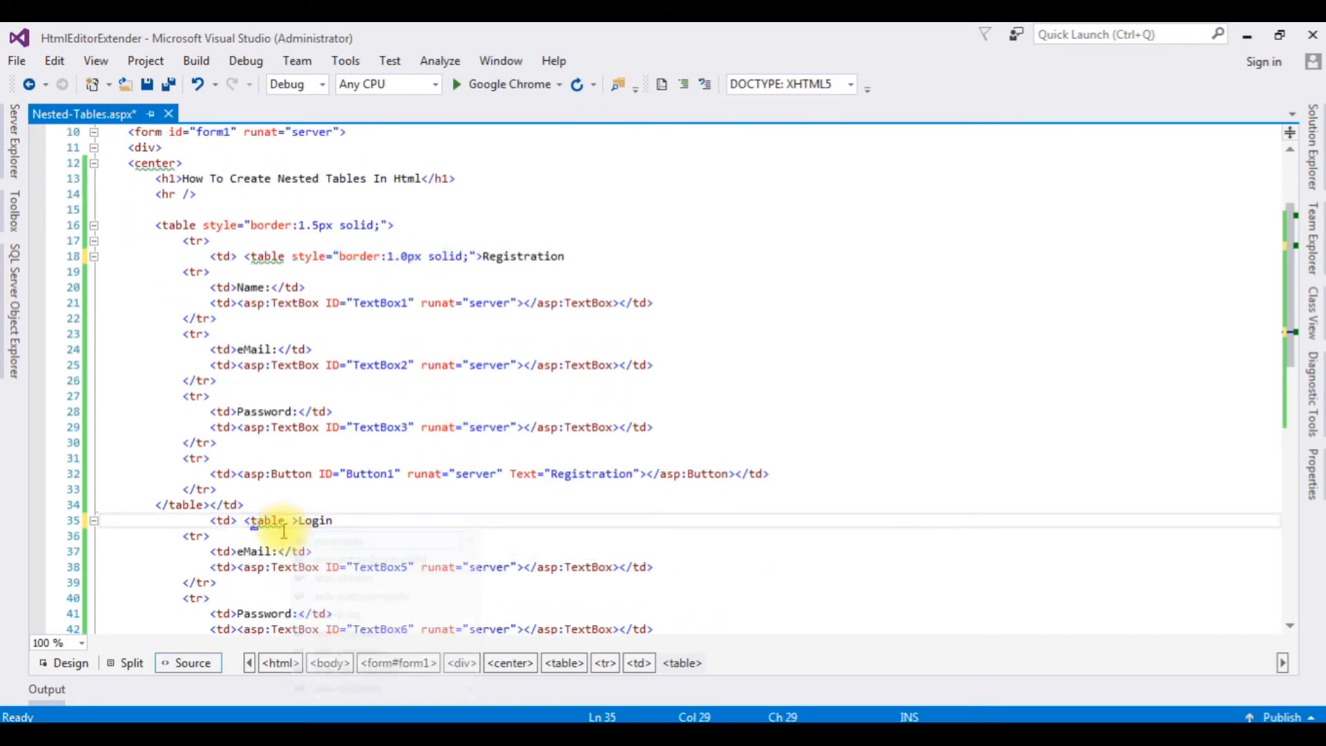
text(style="border:1.0px solid;")
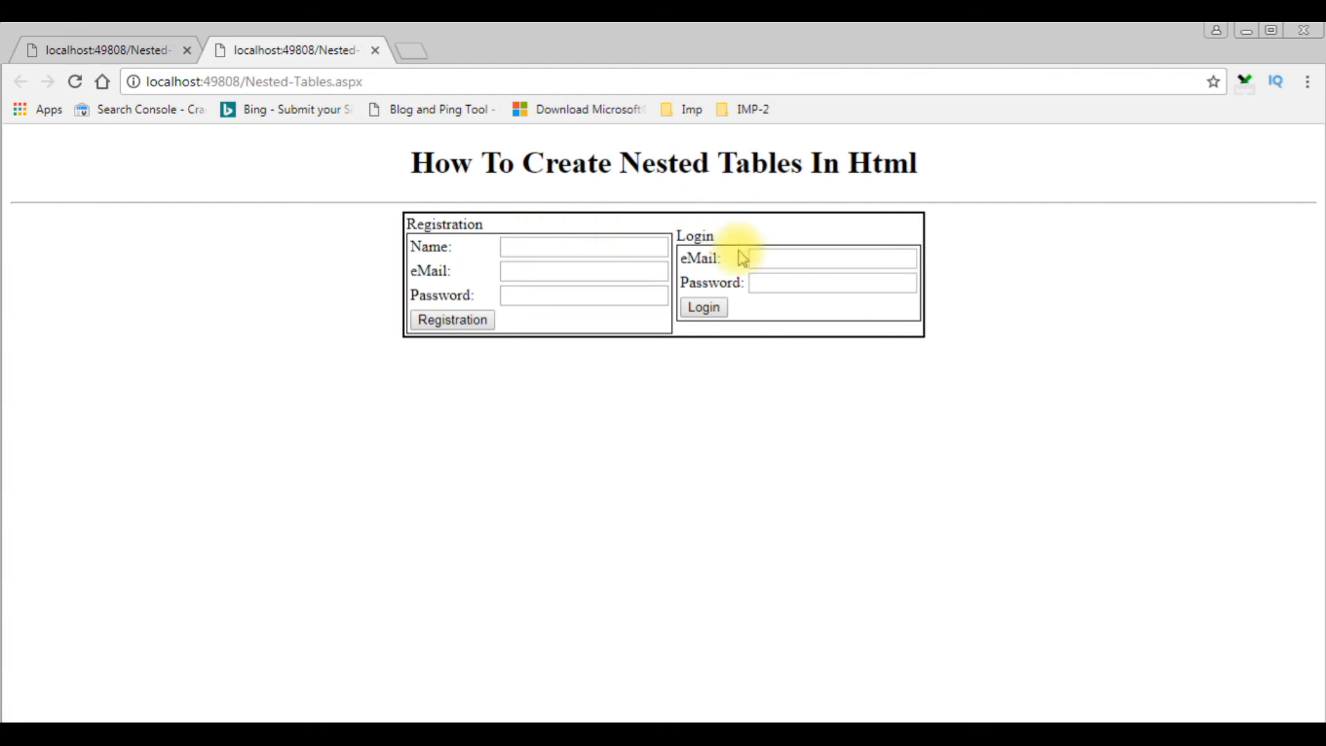
mouse_move(926, 365)
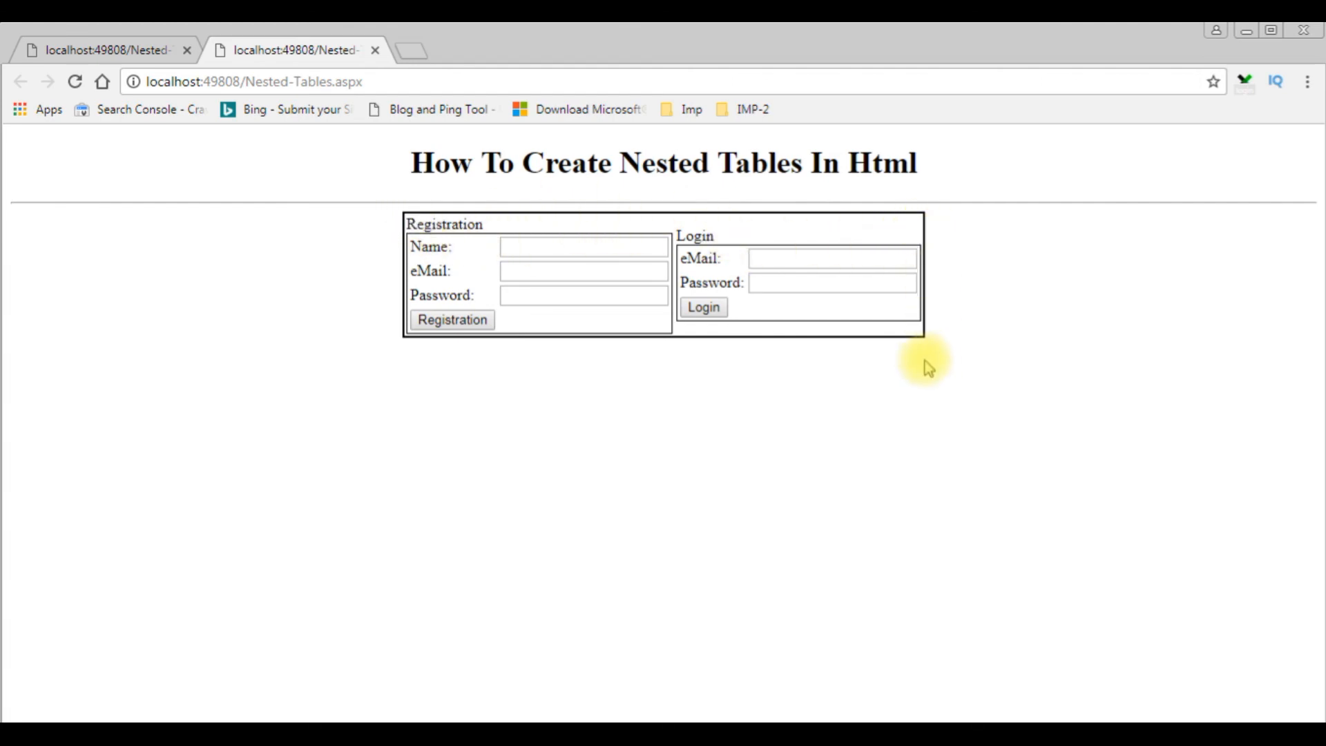